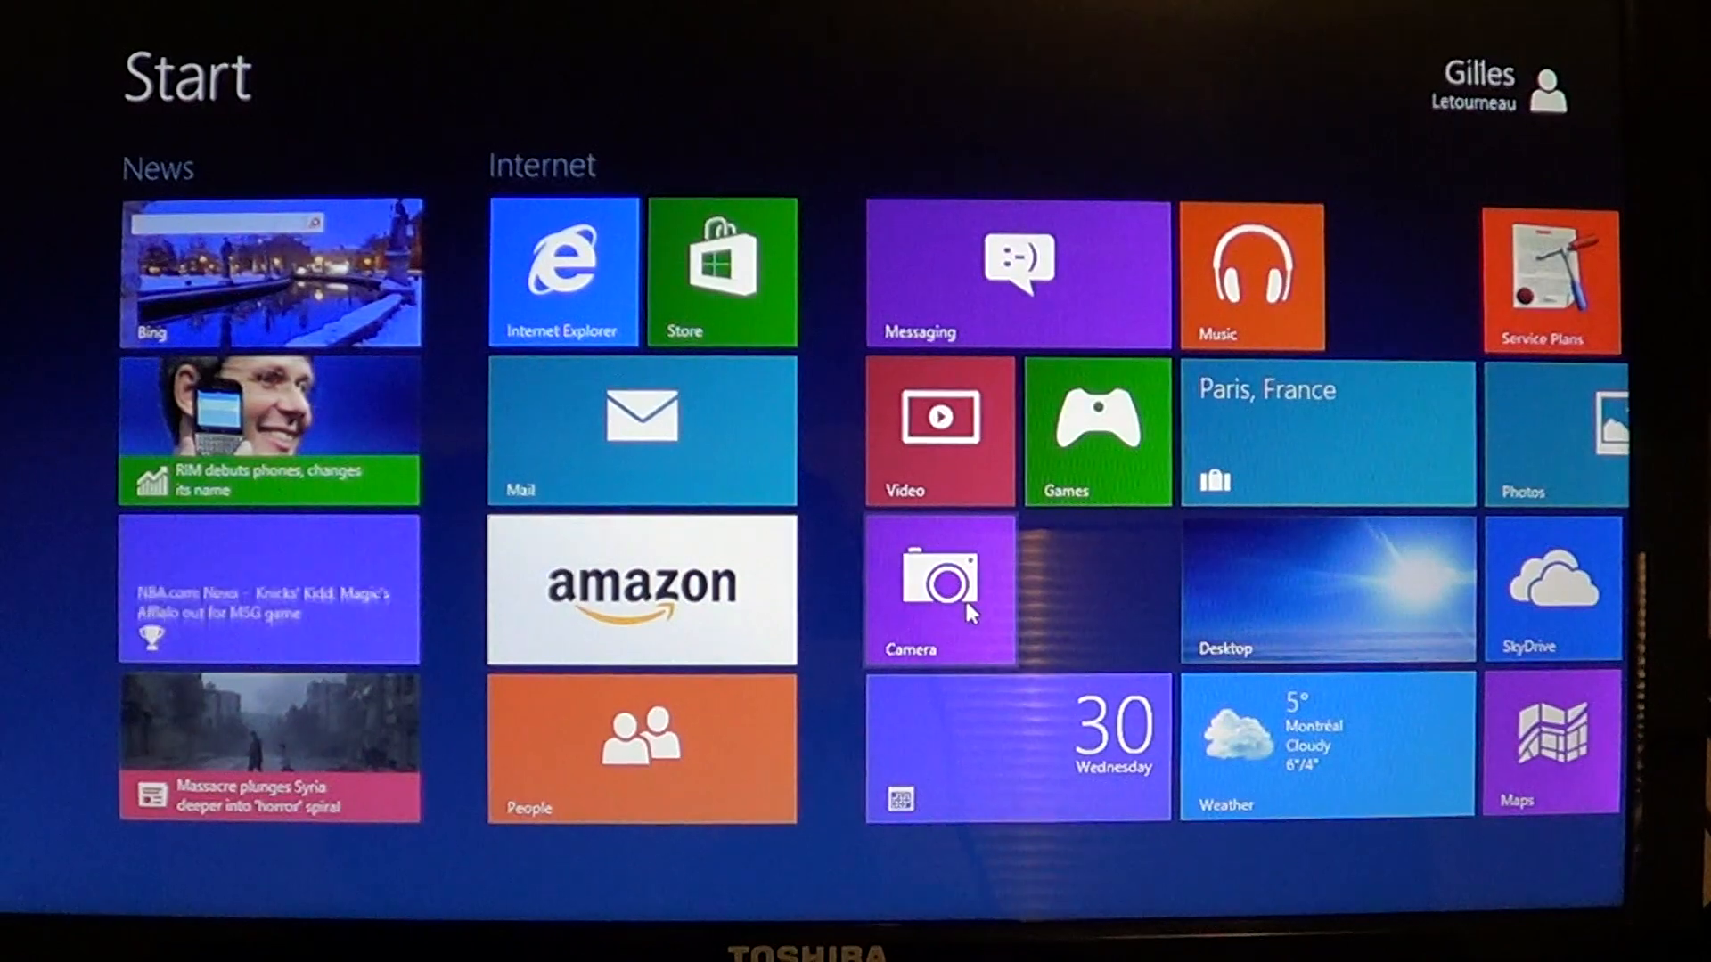
- Leave the Start screen for the desktop, where the Libraries window is open
scroll(right, 3)
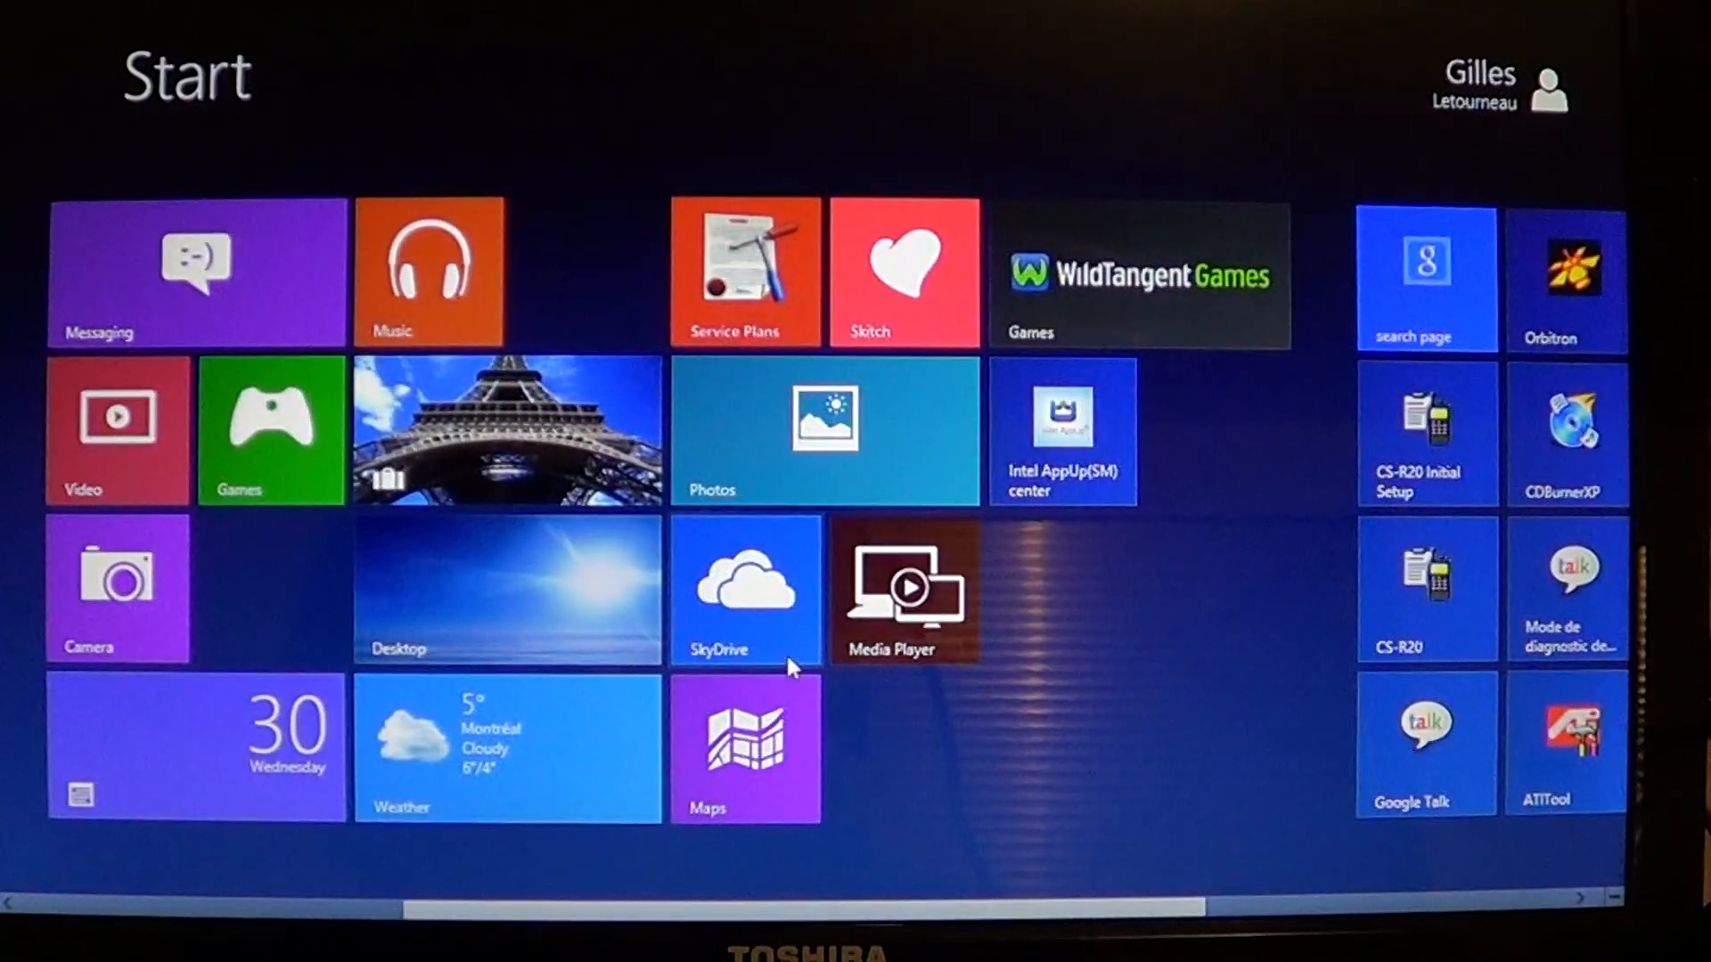
scroll(left, 3)
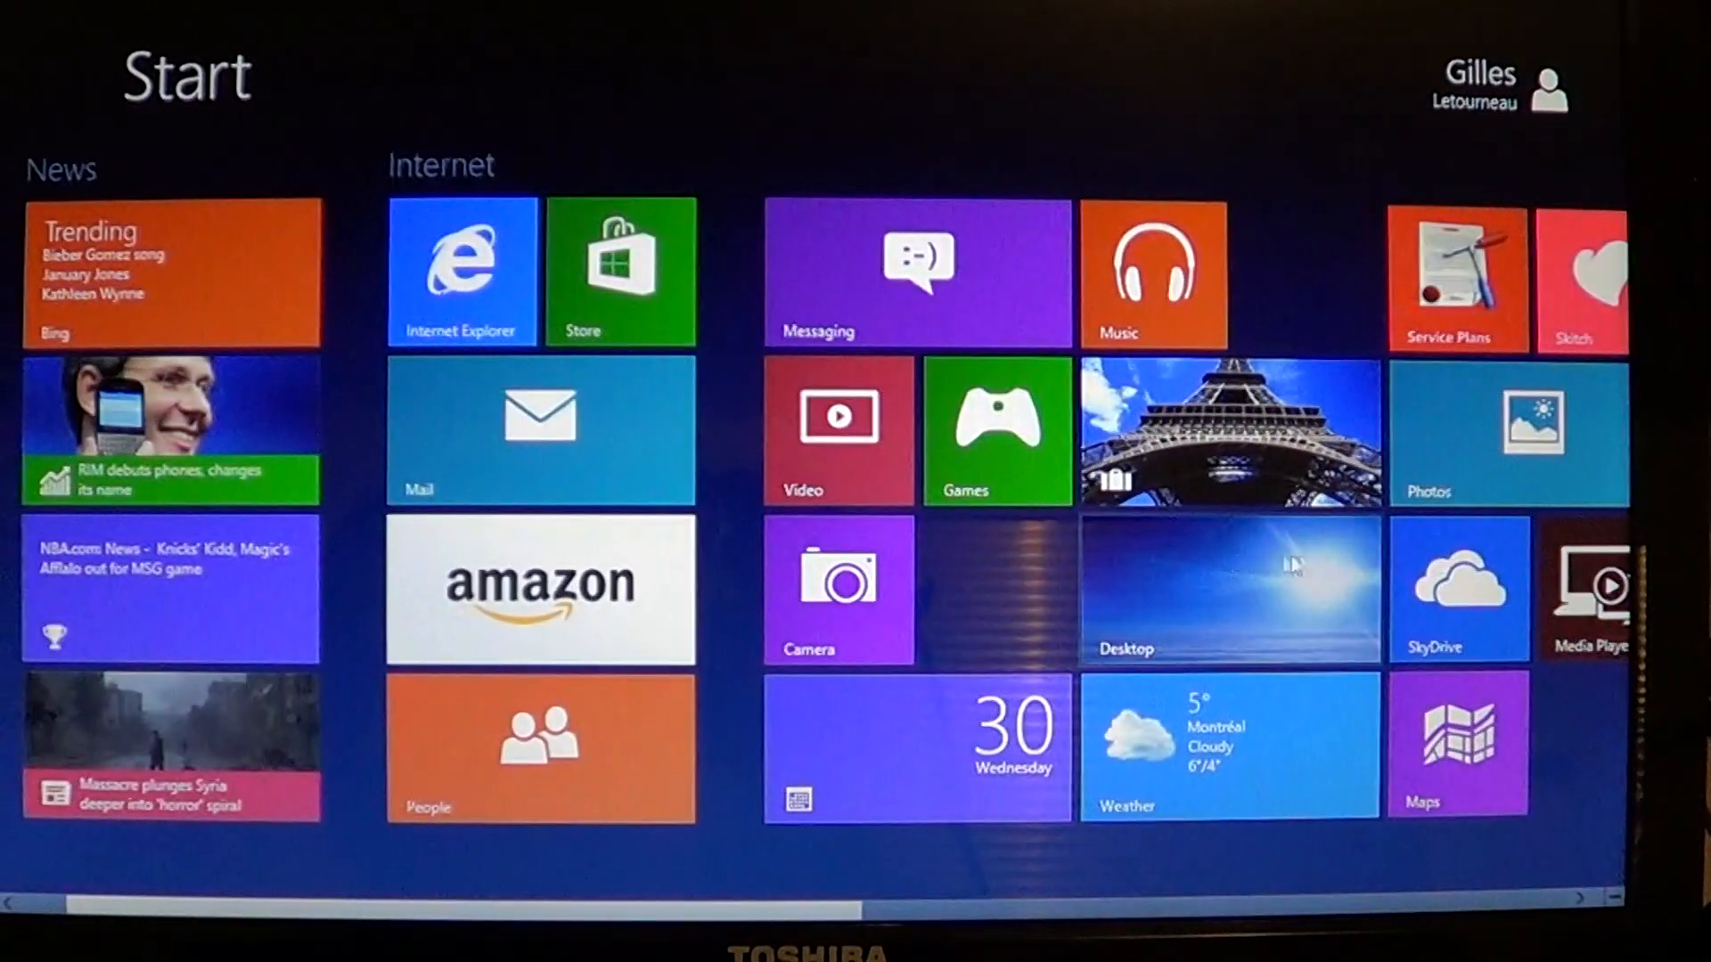
click(1228, 589)
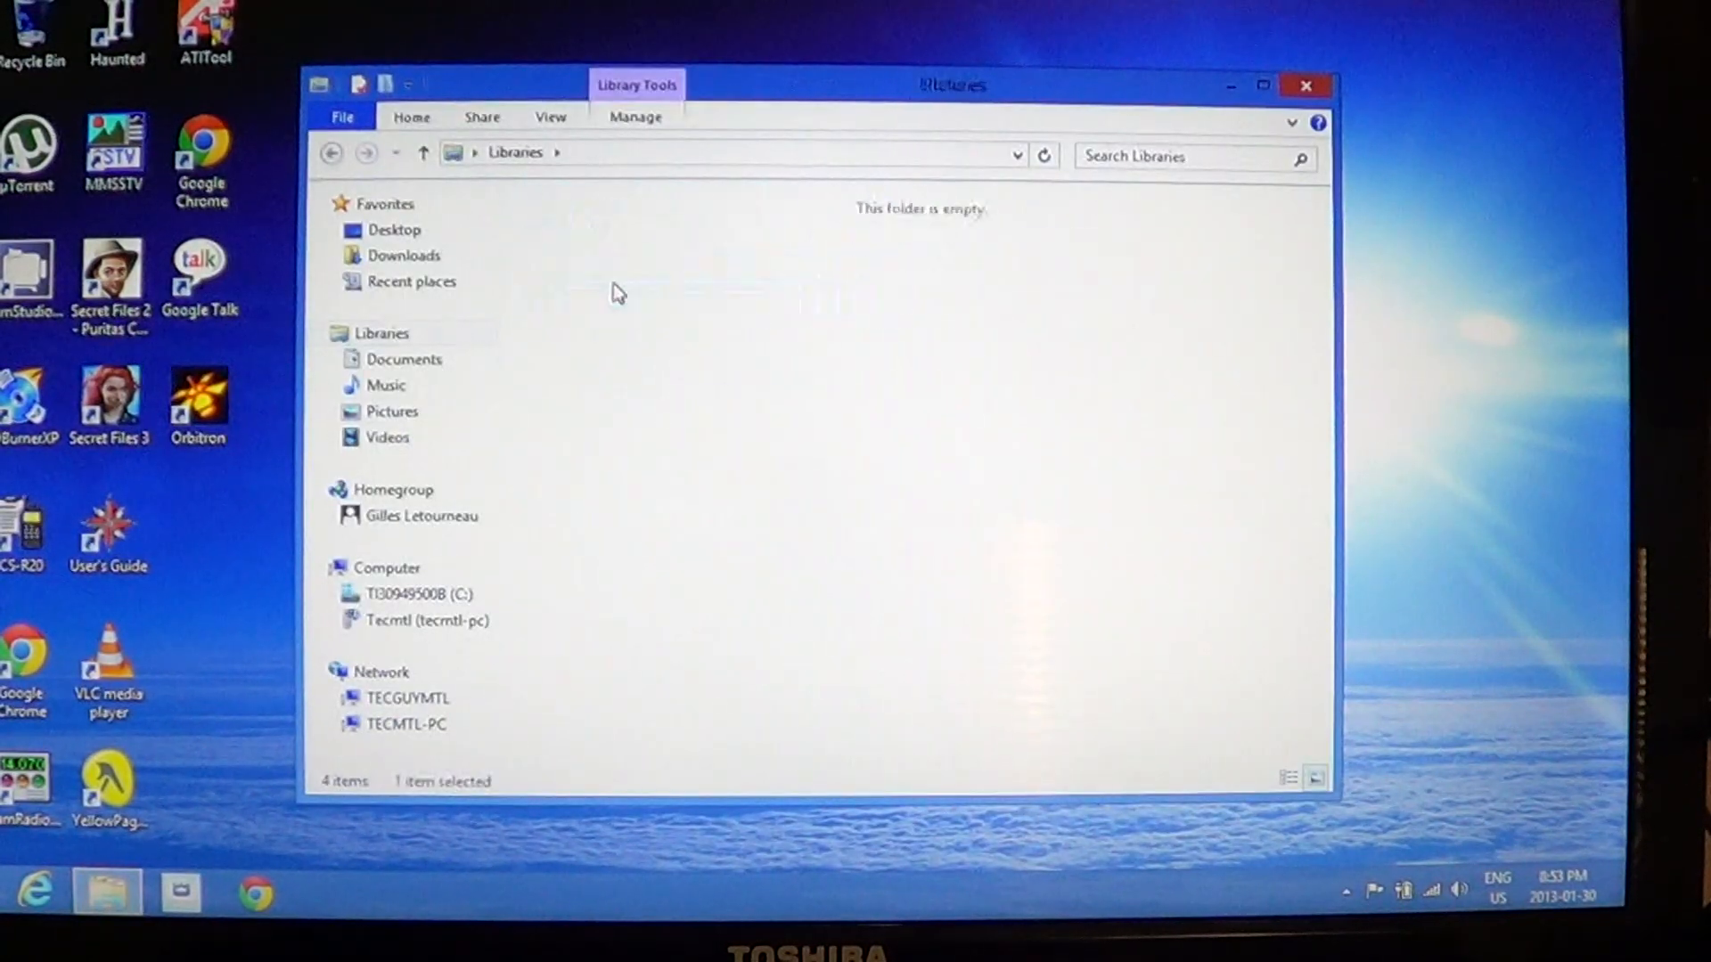
- View the laptop clipart picture from the Pictures library, which opens in the Photos app
click(392, 411)
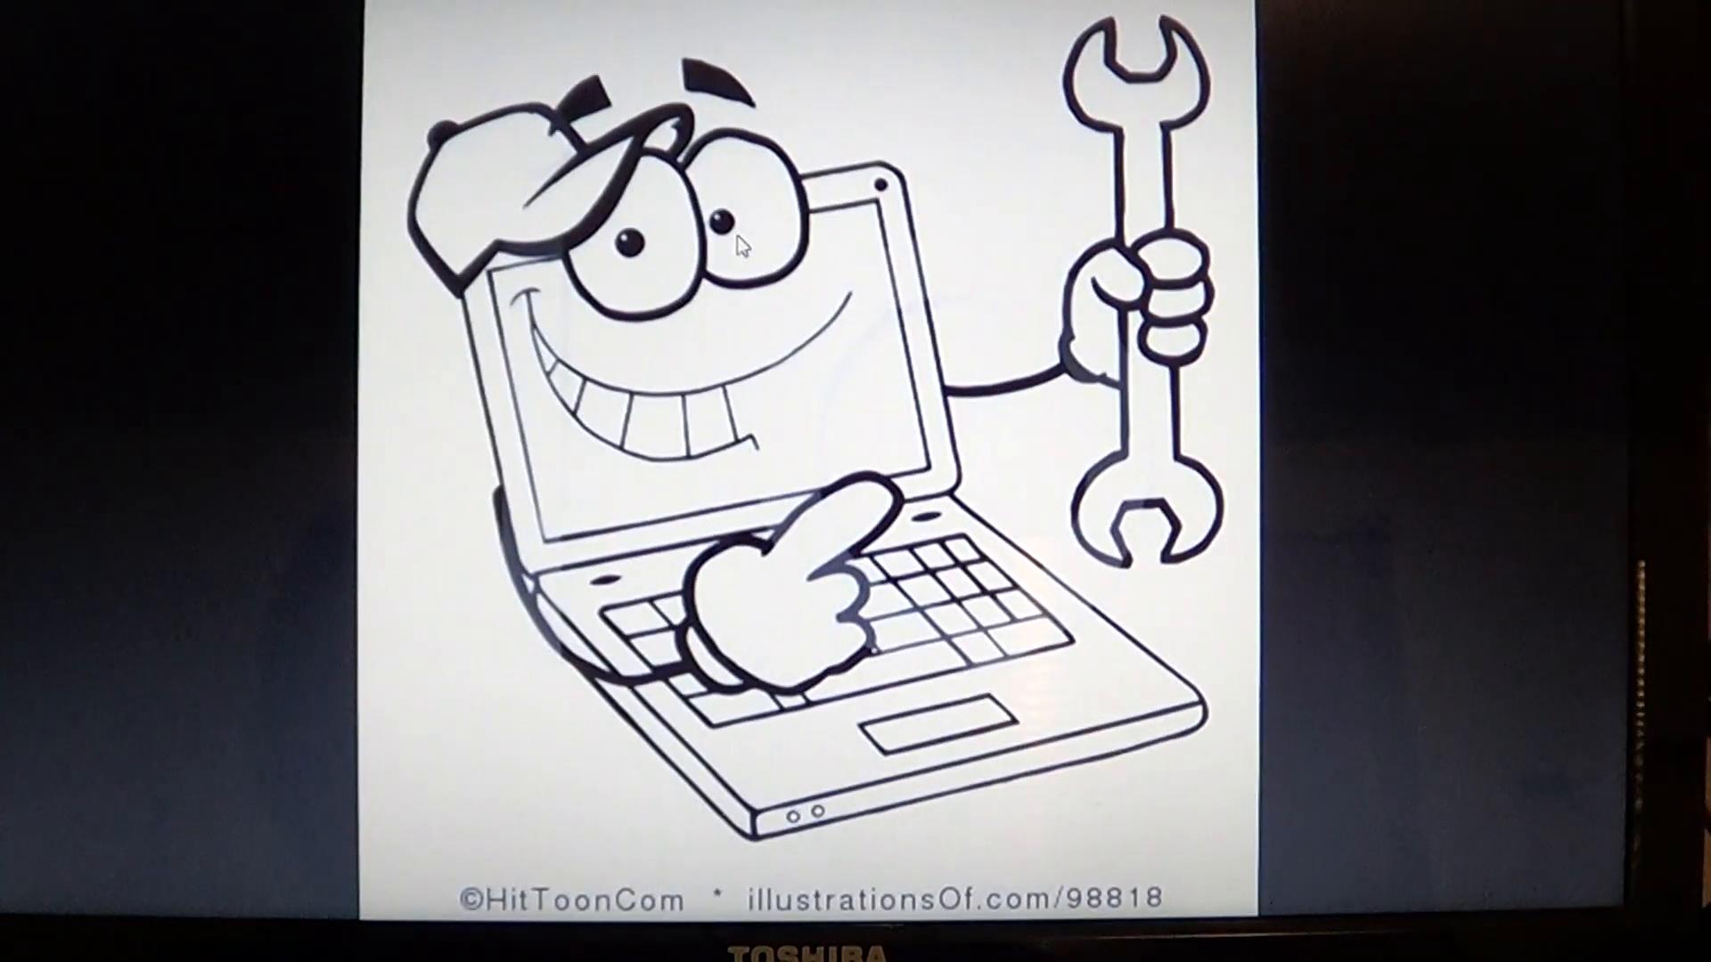
click(1591, 451)
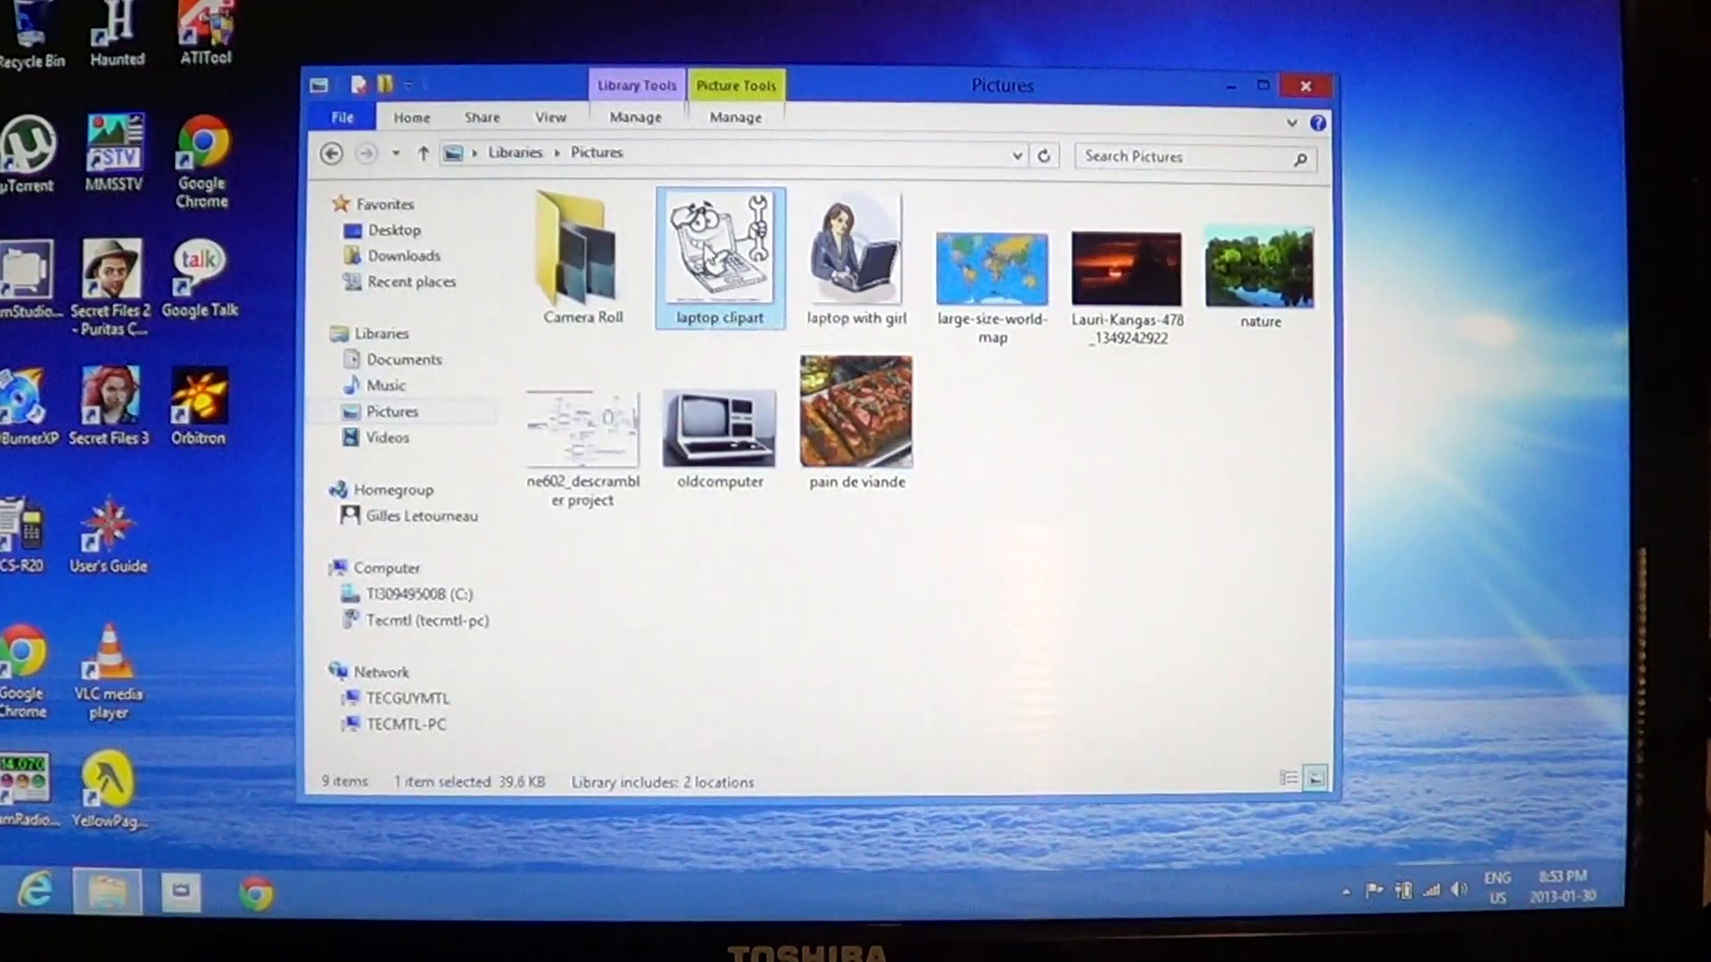
- Open laptop clipart in Windows Photo Viewer via the Open with menu
right_click(718, 257)
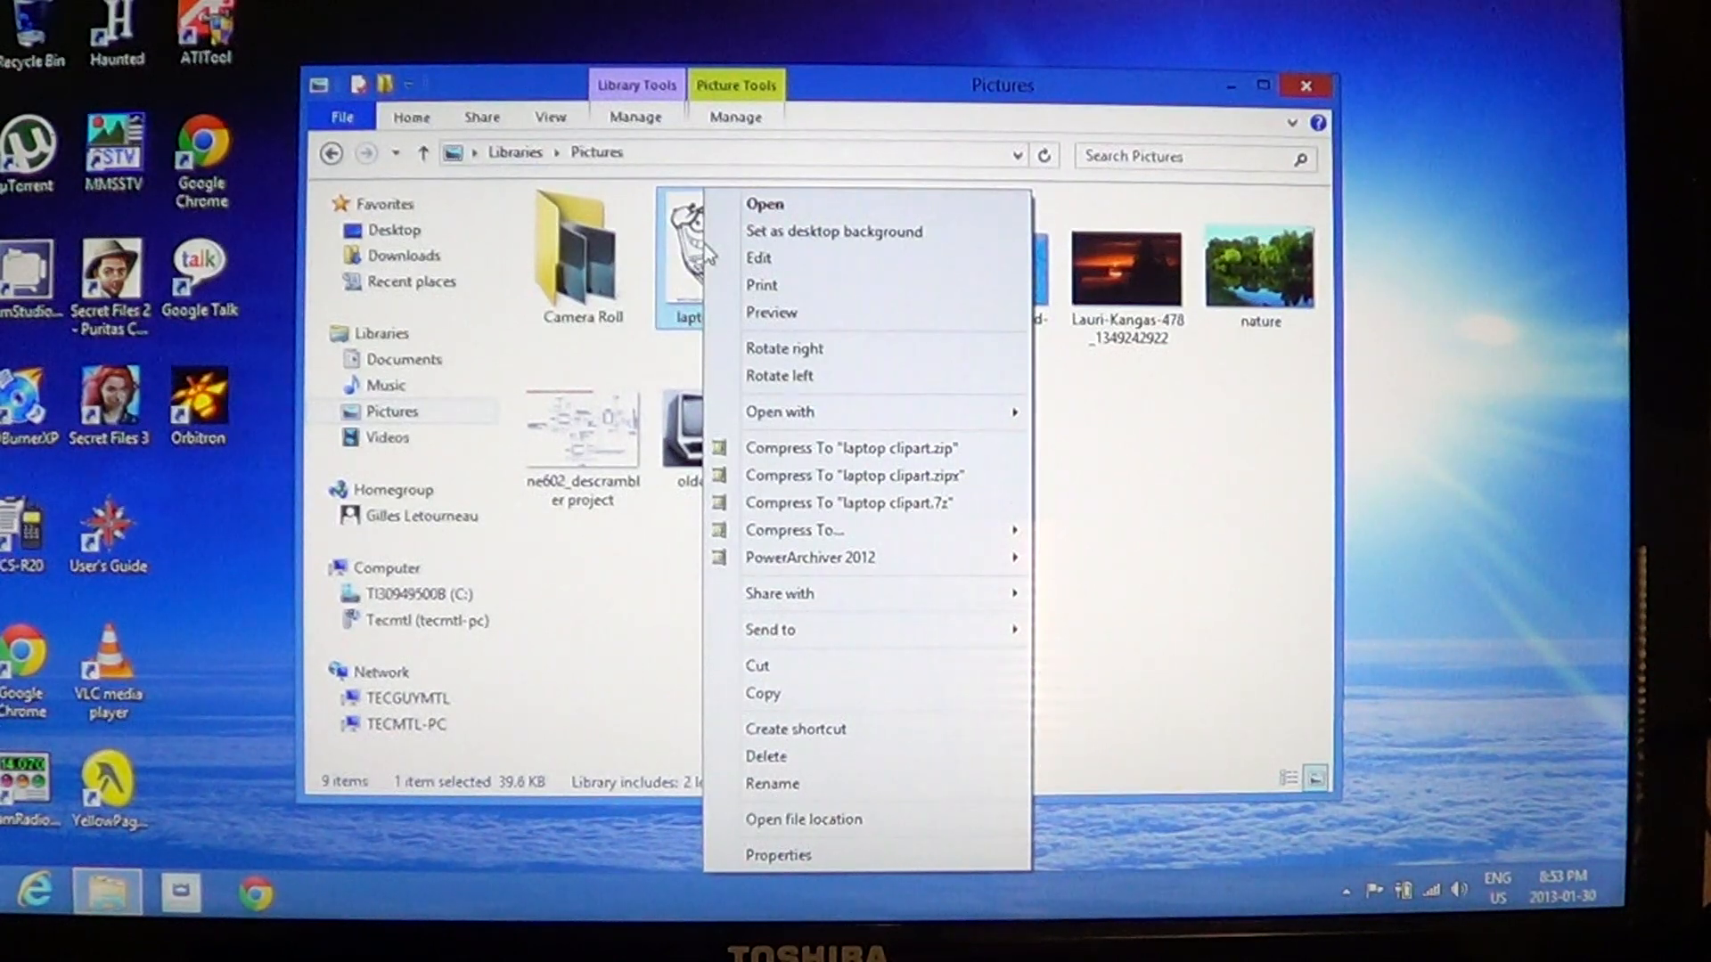
mouse_move(760, 258)
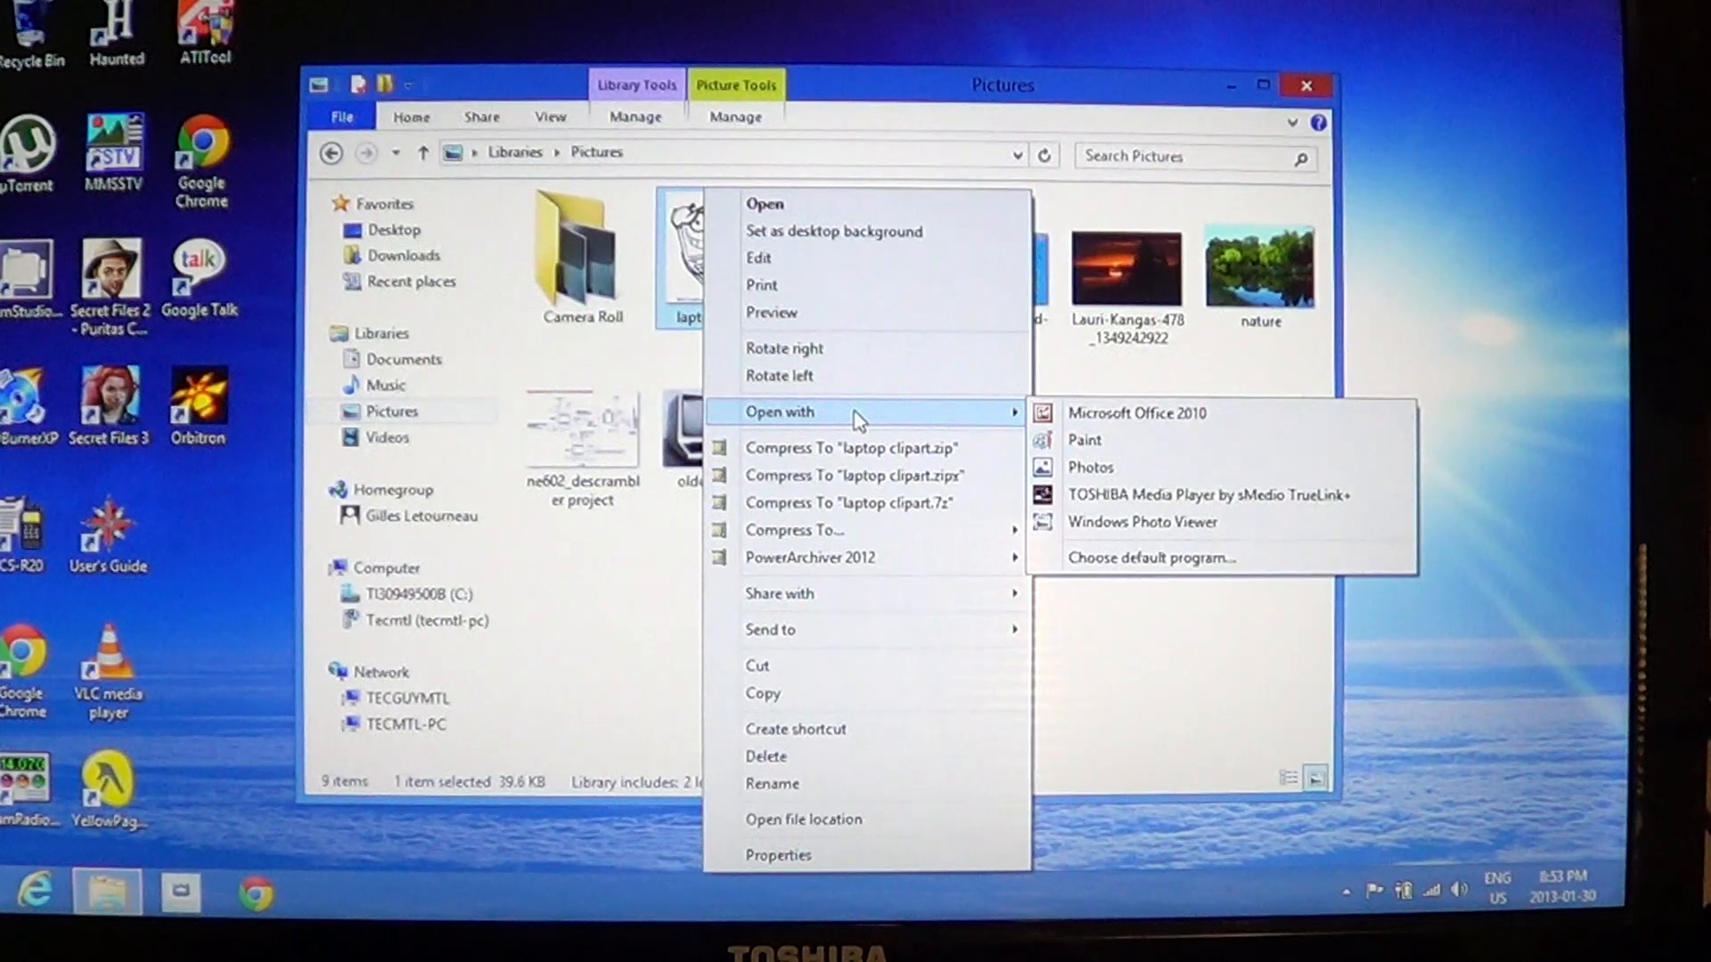
mouse_move(1125, 528)
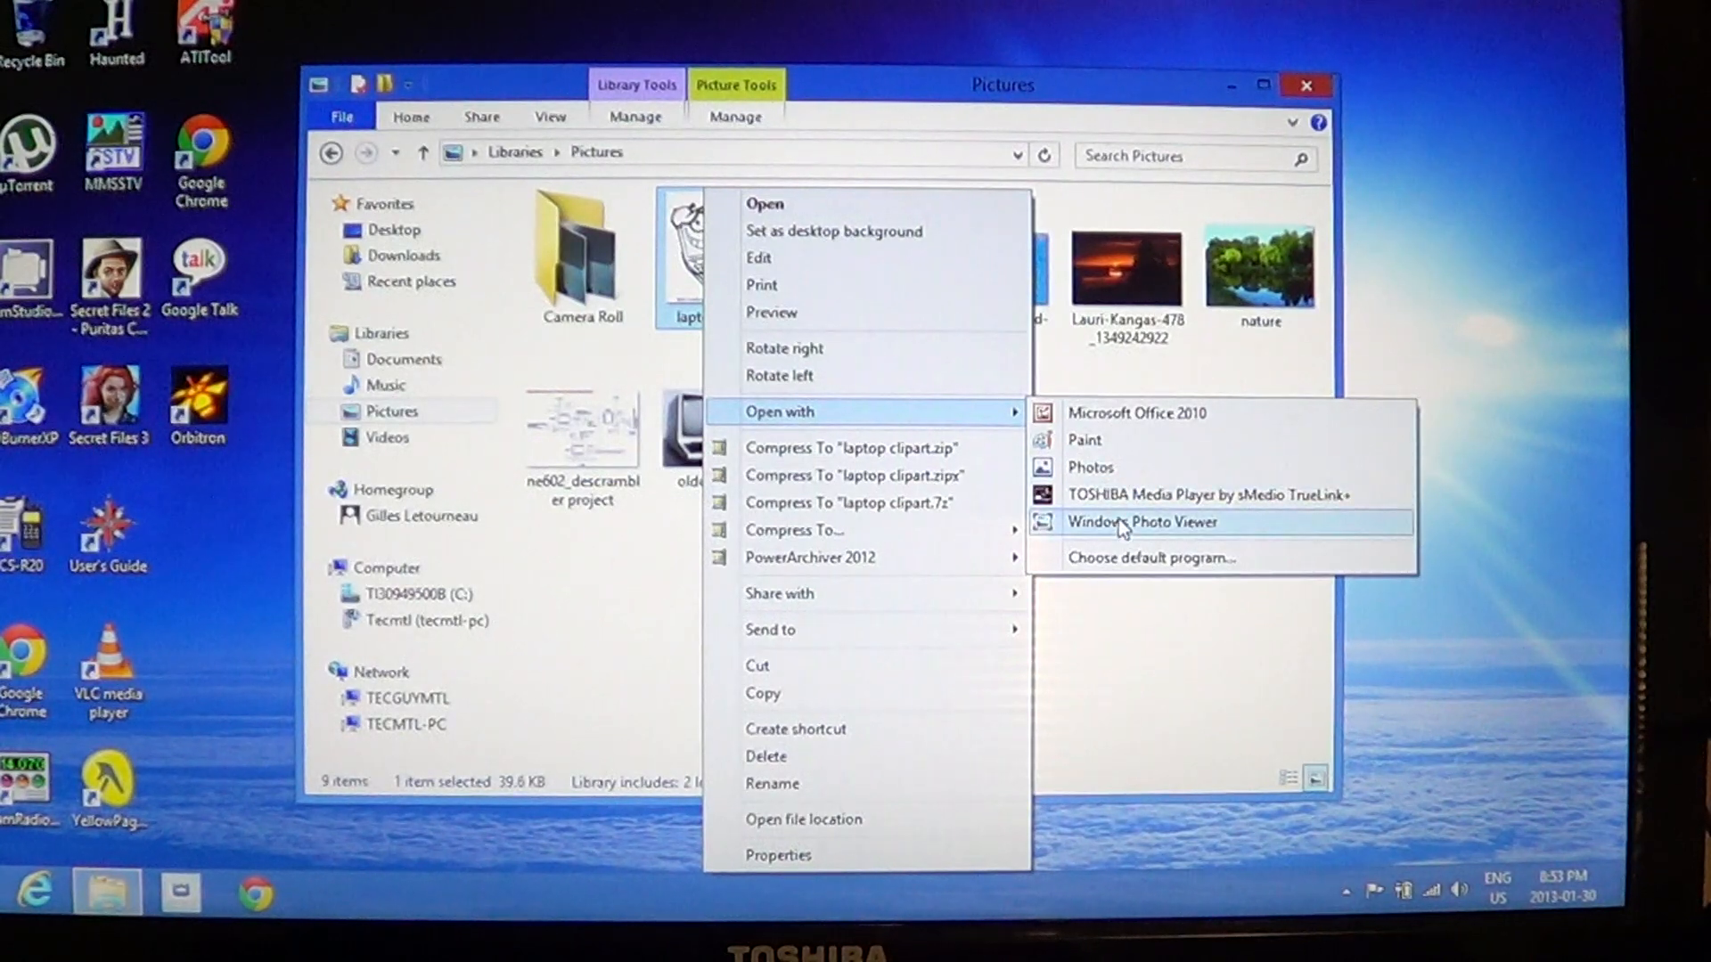
click(1141, 522)
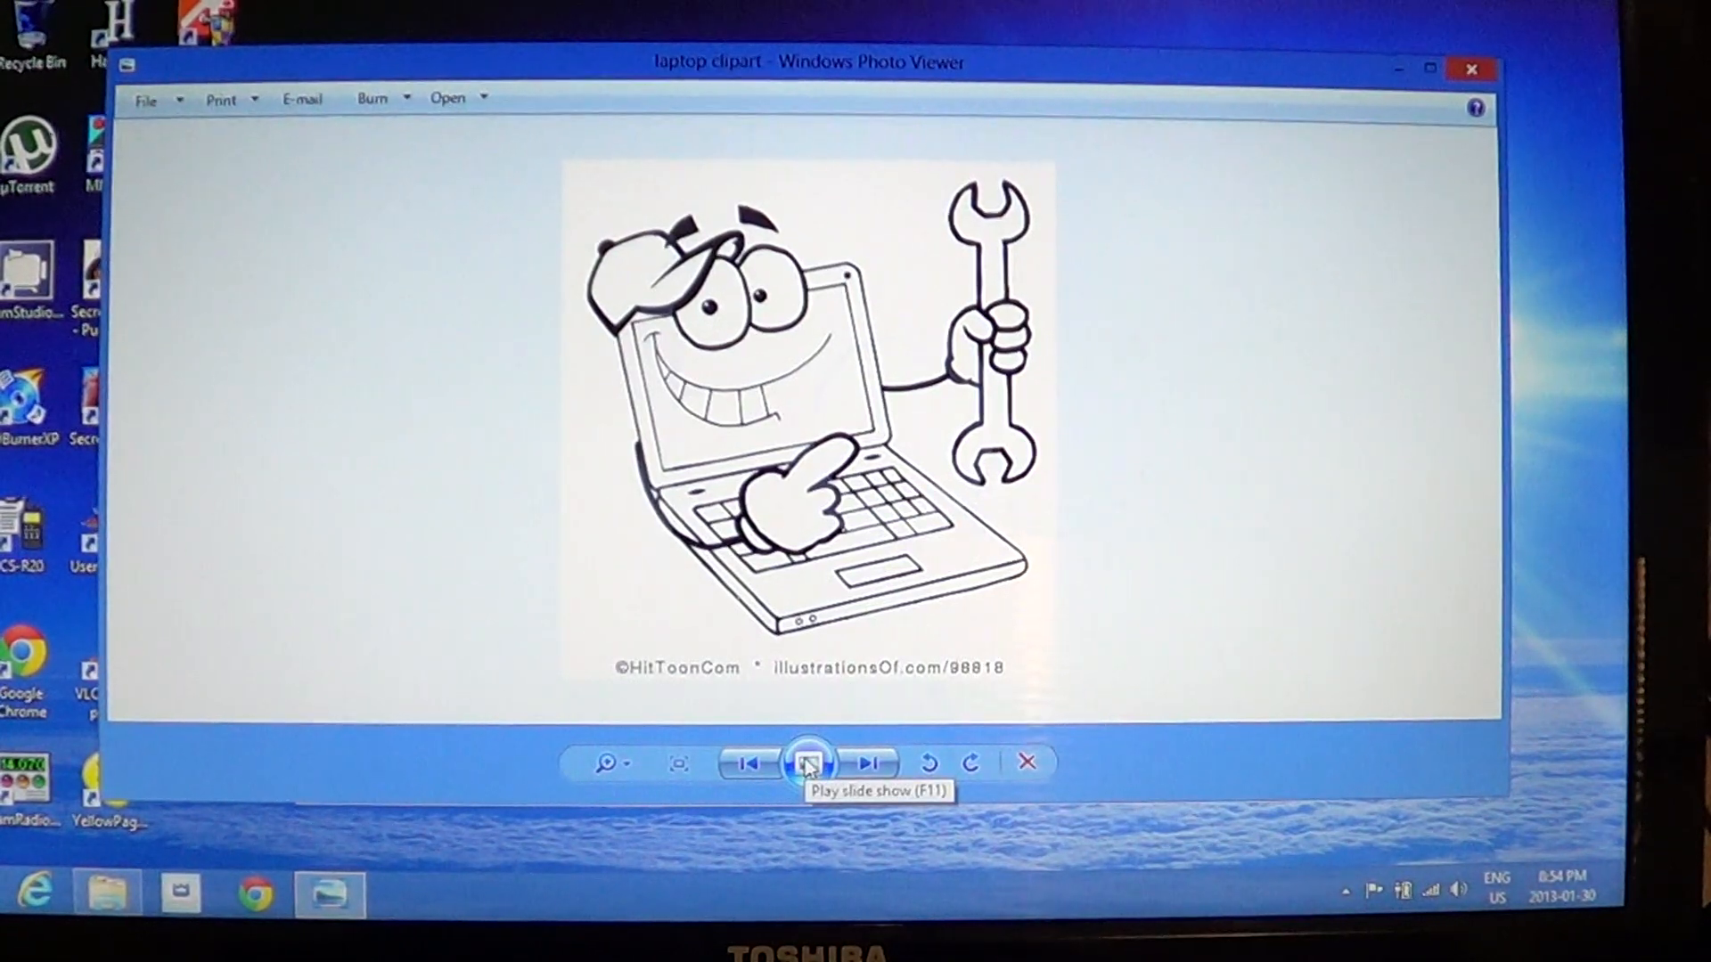
- Start a slide show, then show laptop with girl in Windows Photo Viewer
click(807, 763)
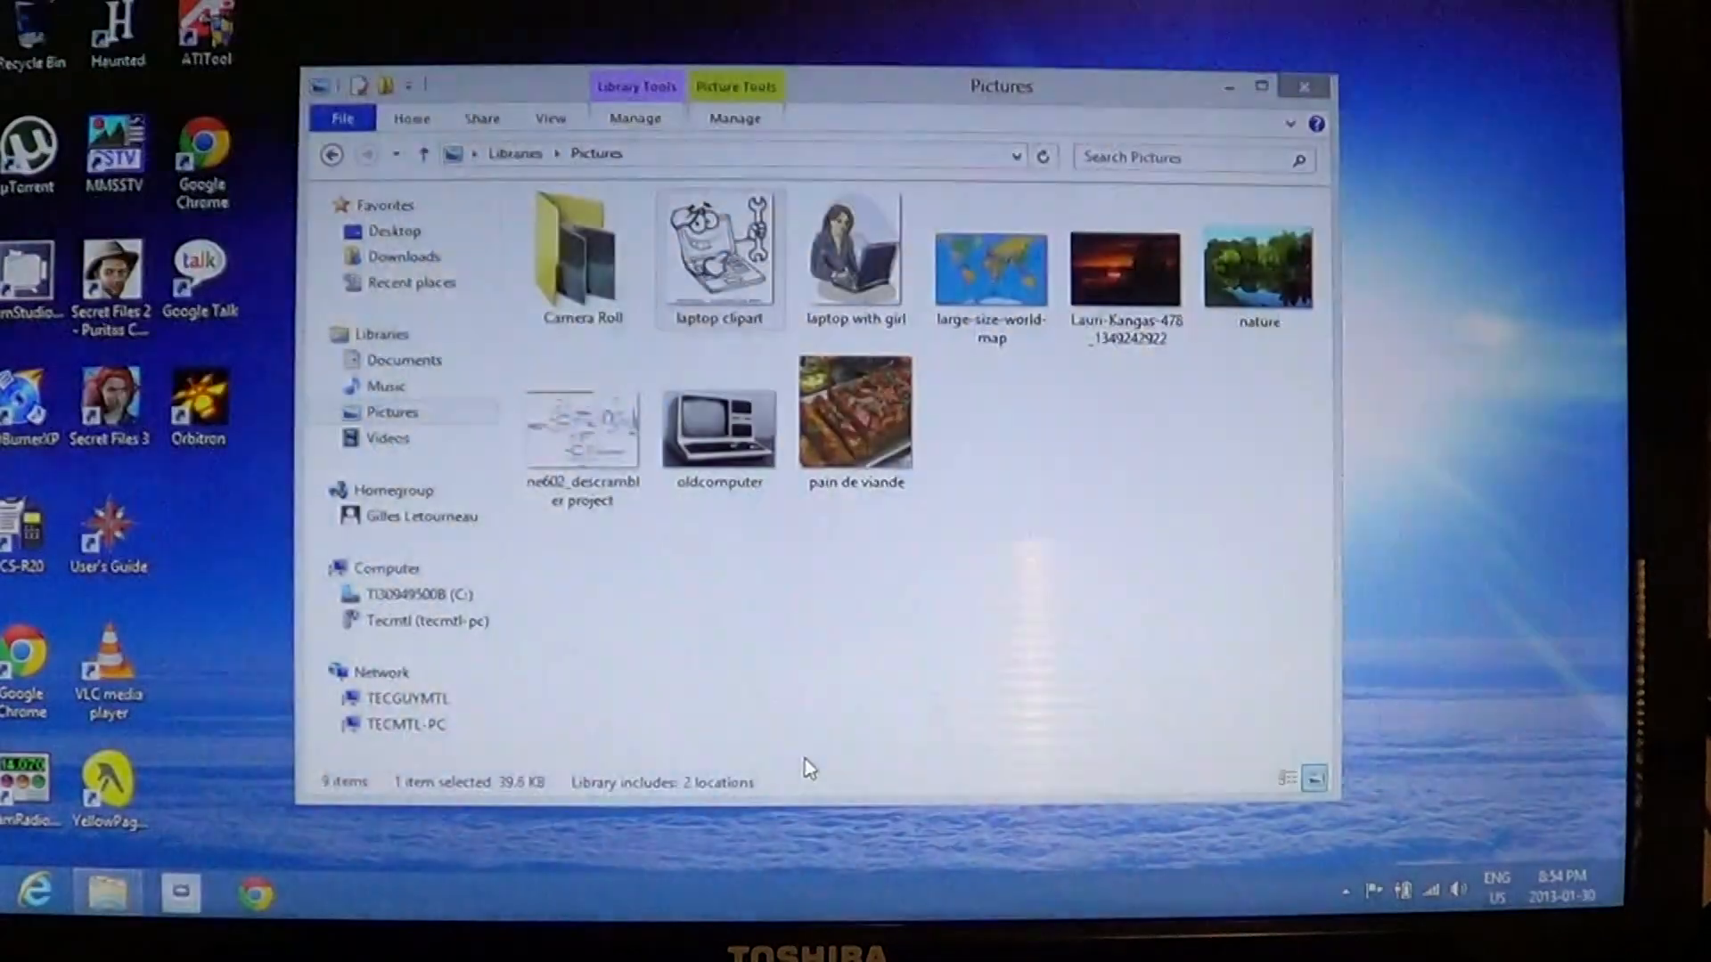
double_click(856, 253)
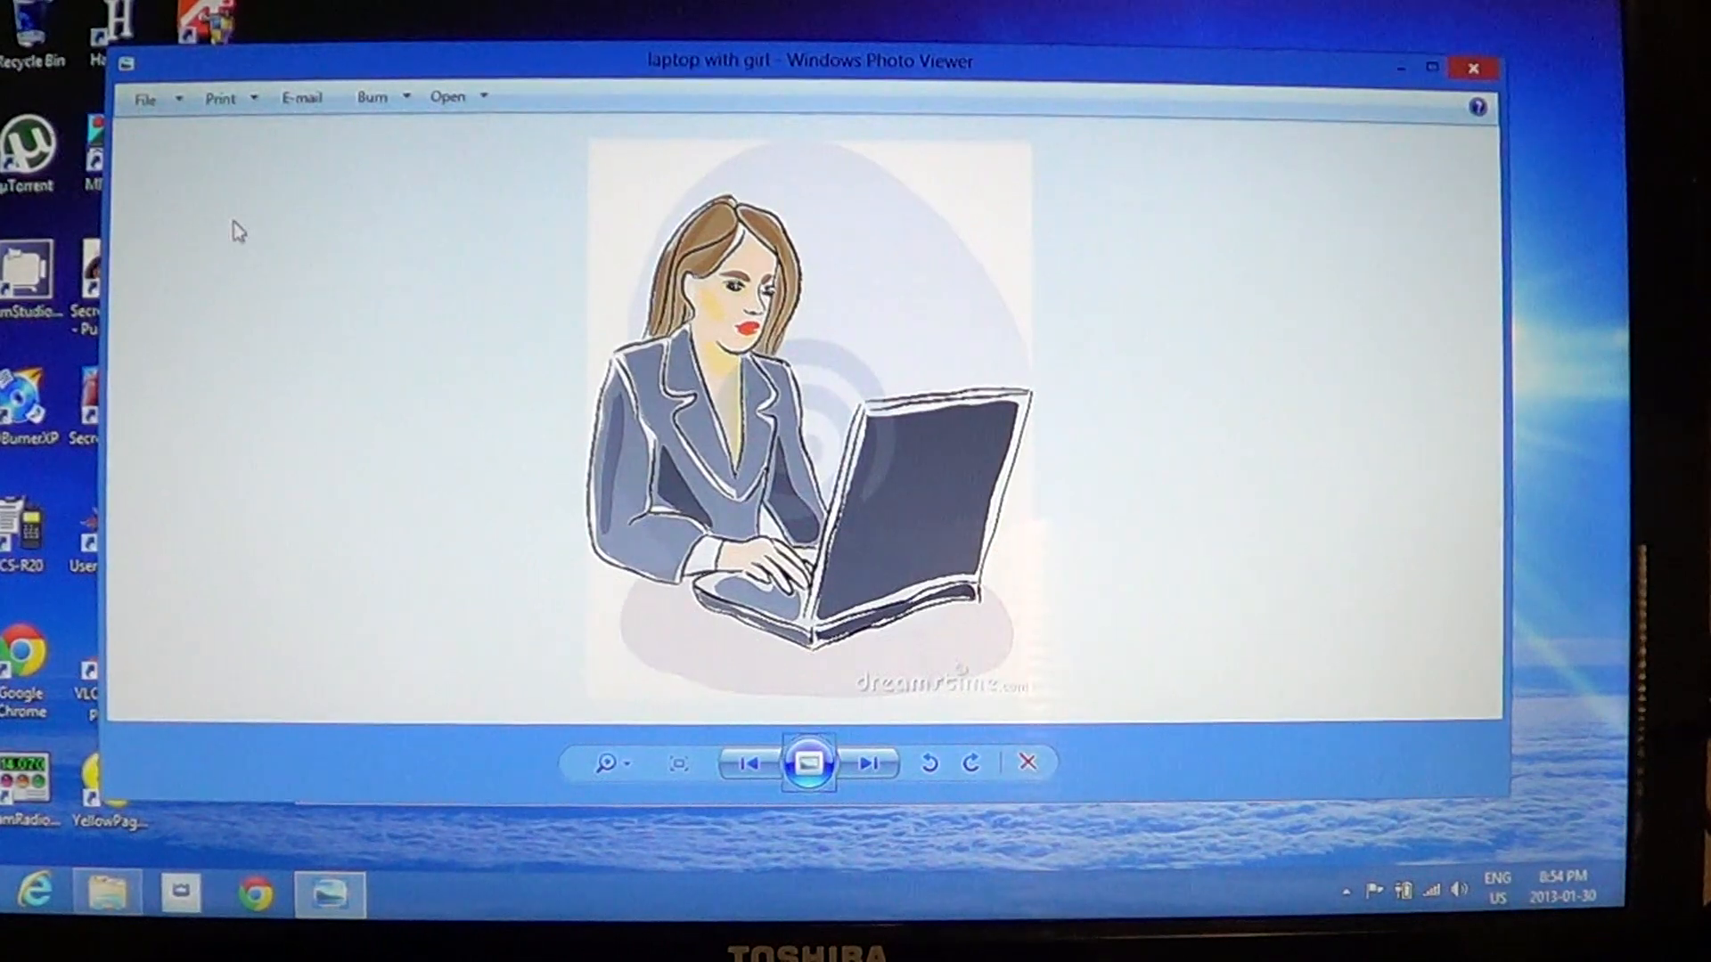
mouse_move(153, 114)
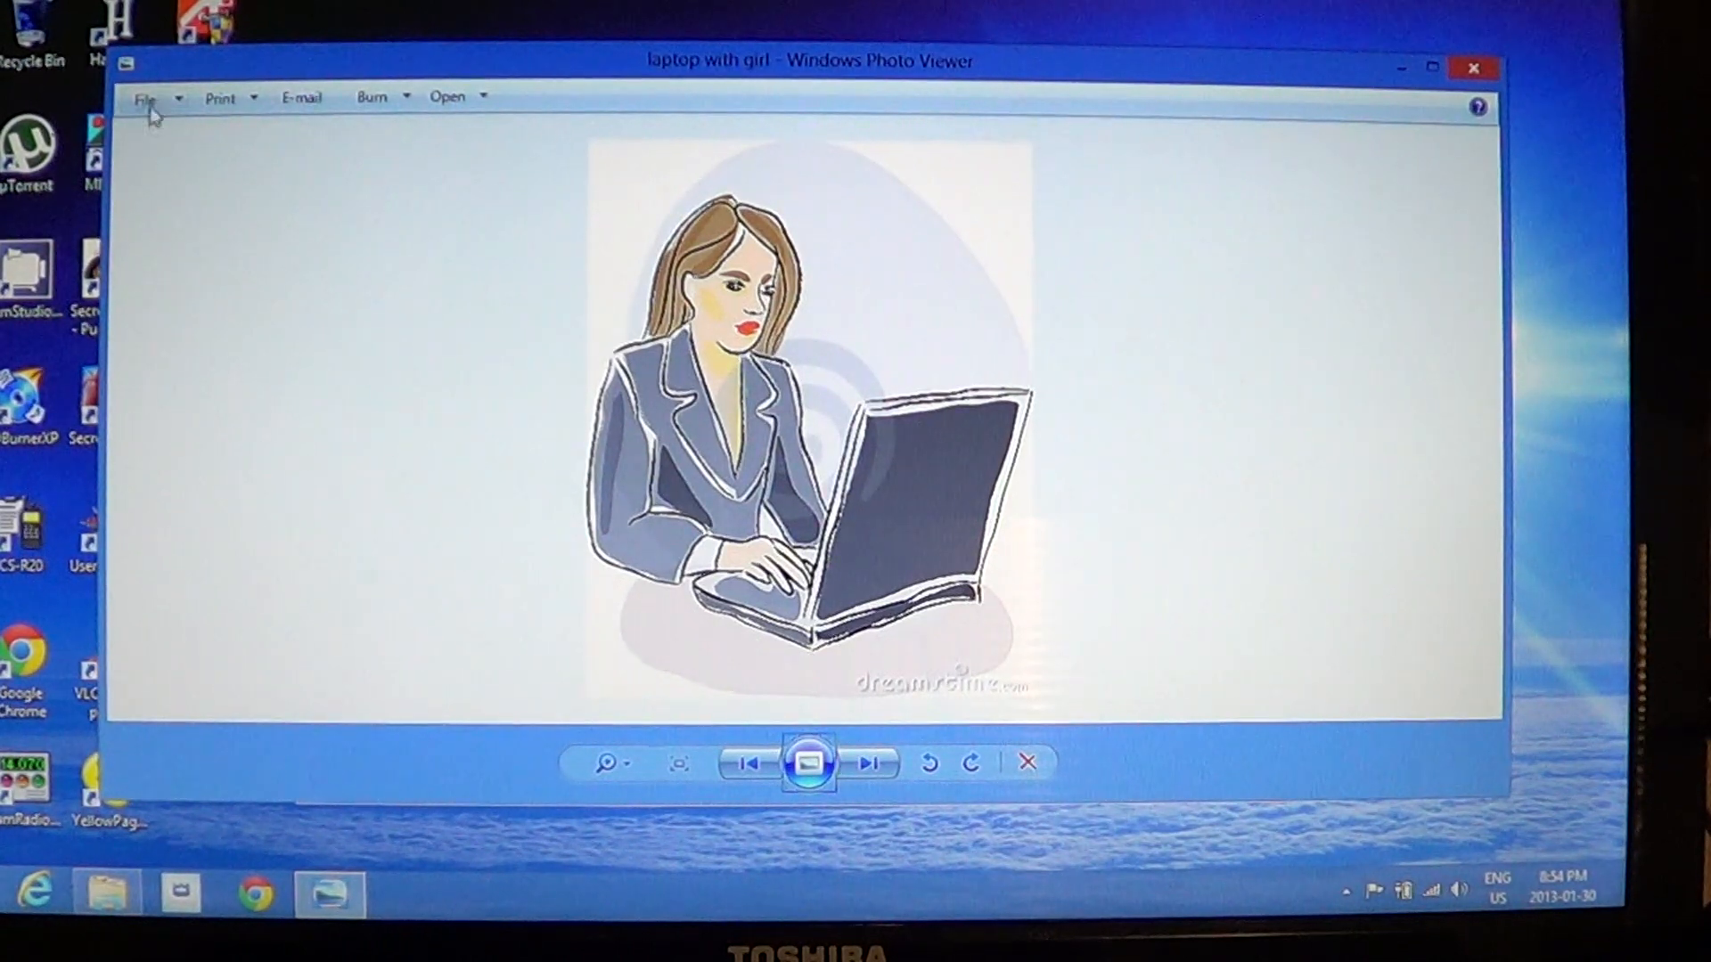
- Review the File, Print, Burn and Open menus for the picture in Windows Photo Viewer
click(148, 97)
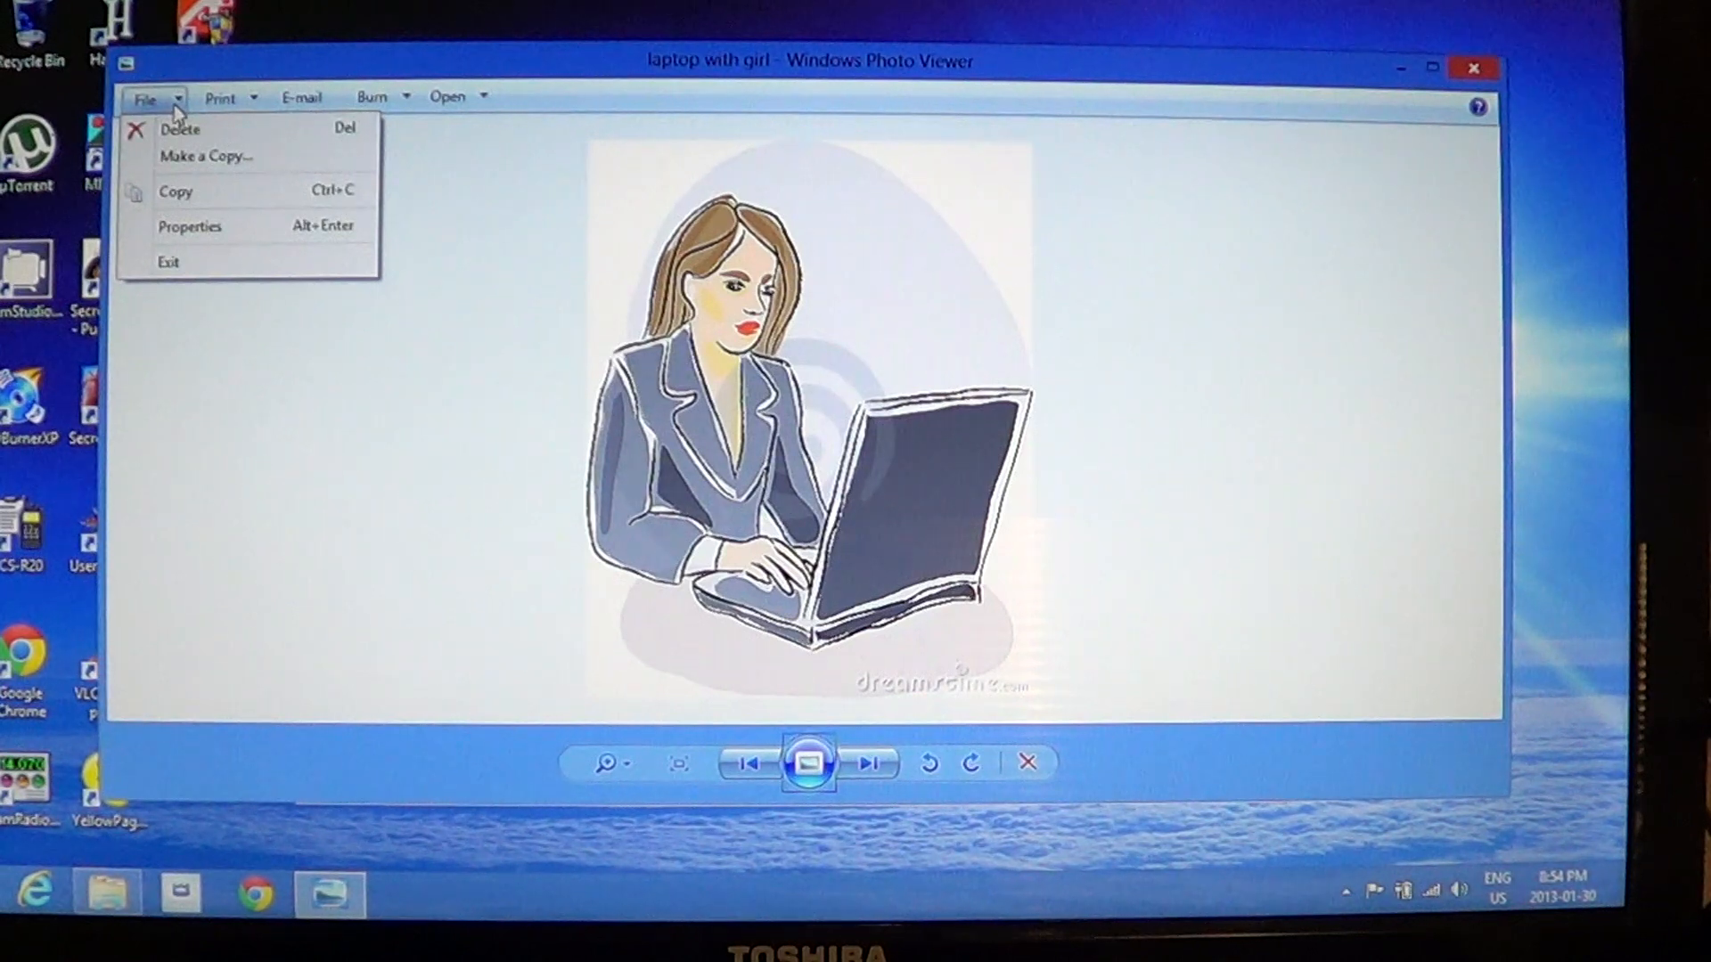
click(221, 97)
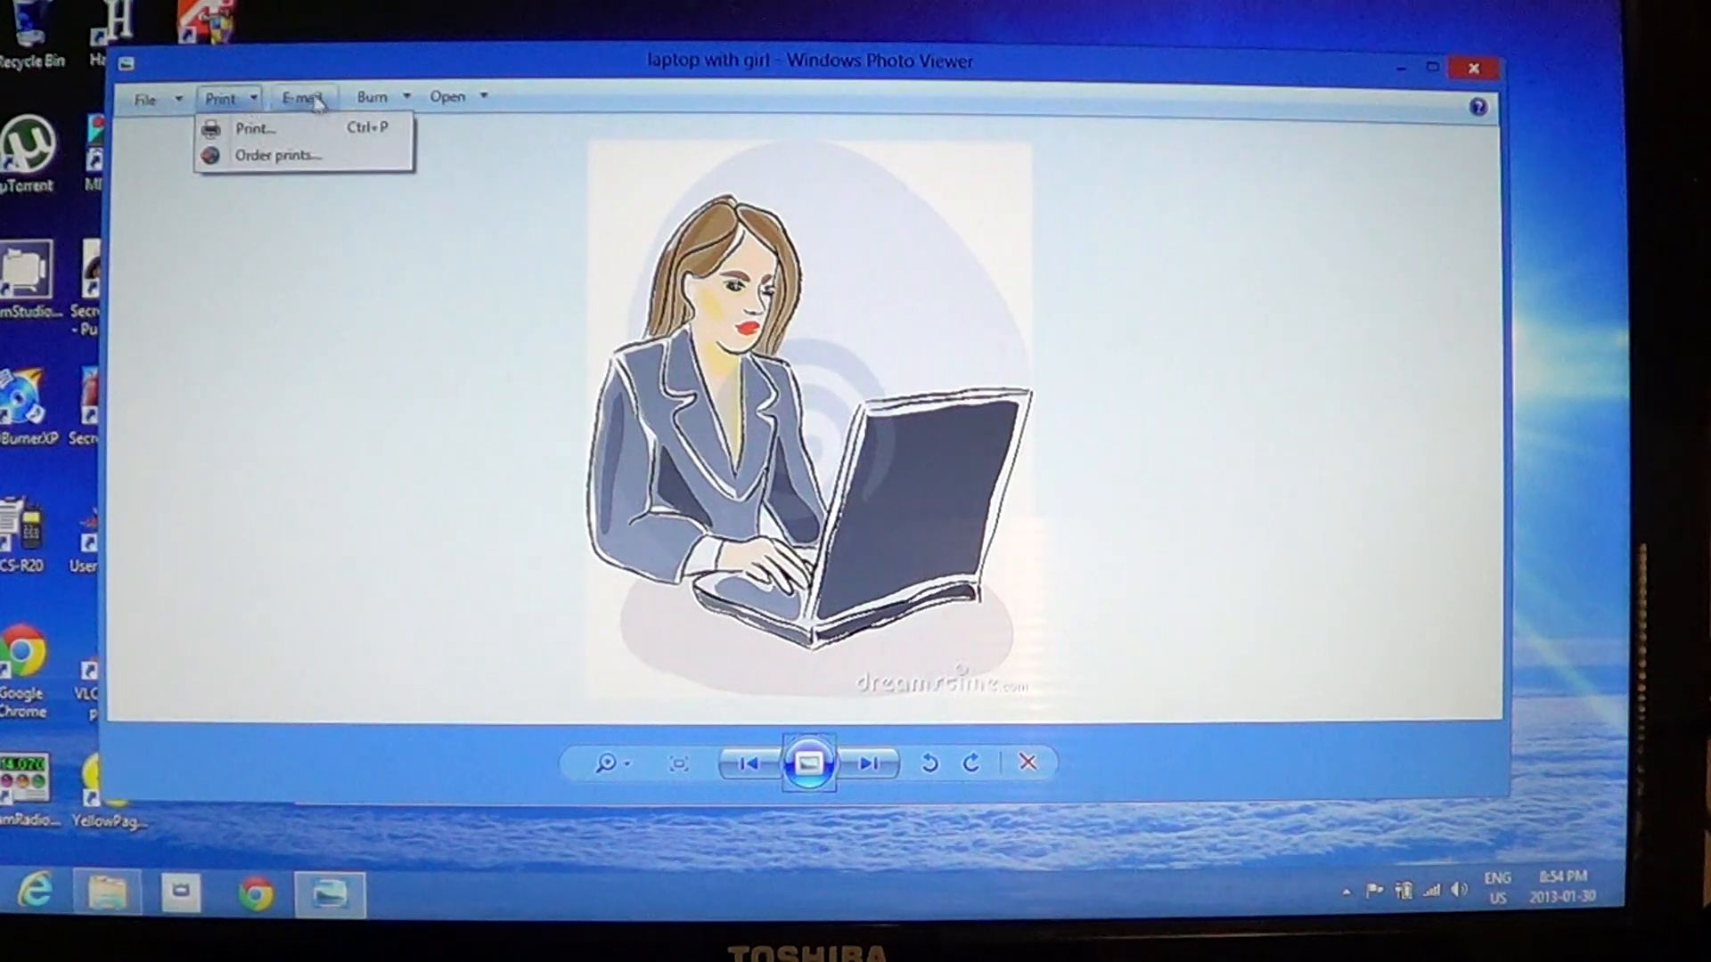
click(376, 96)
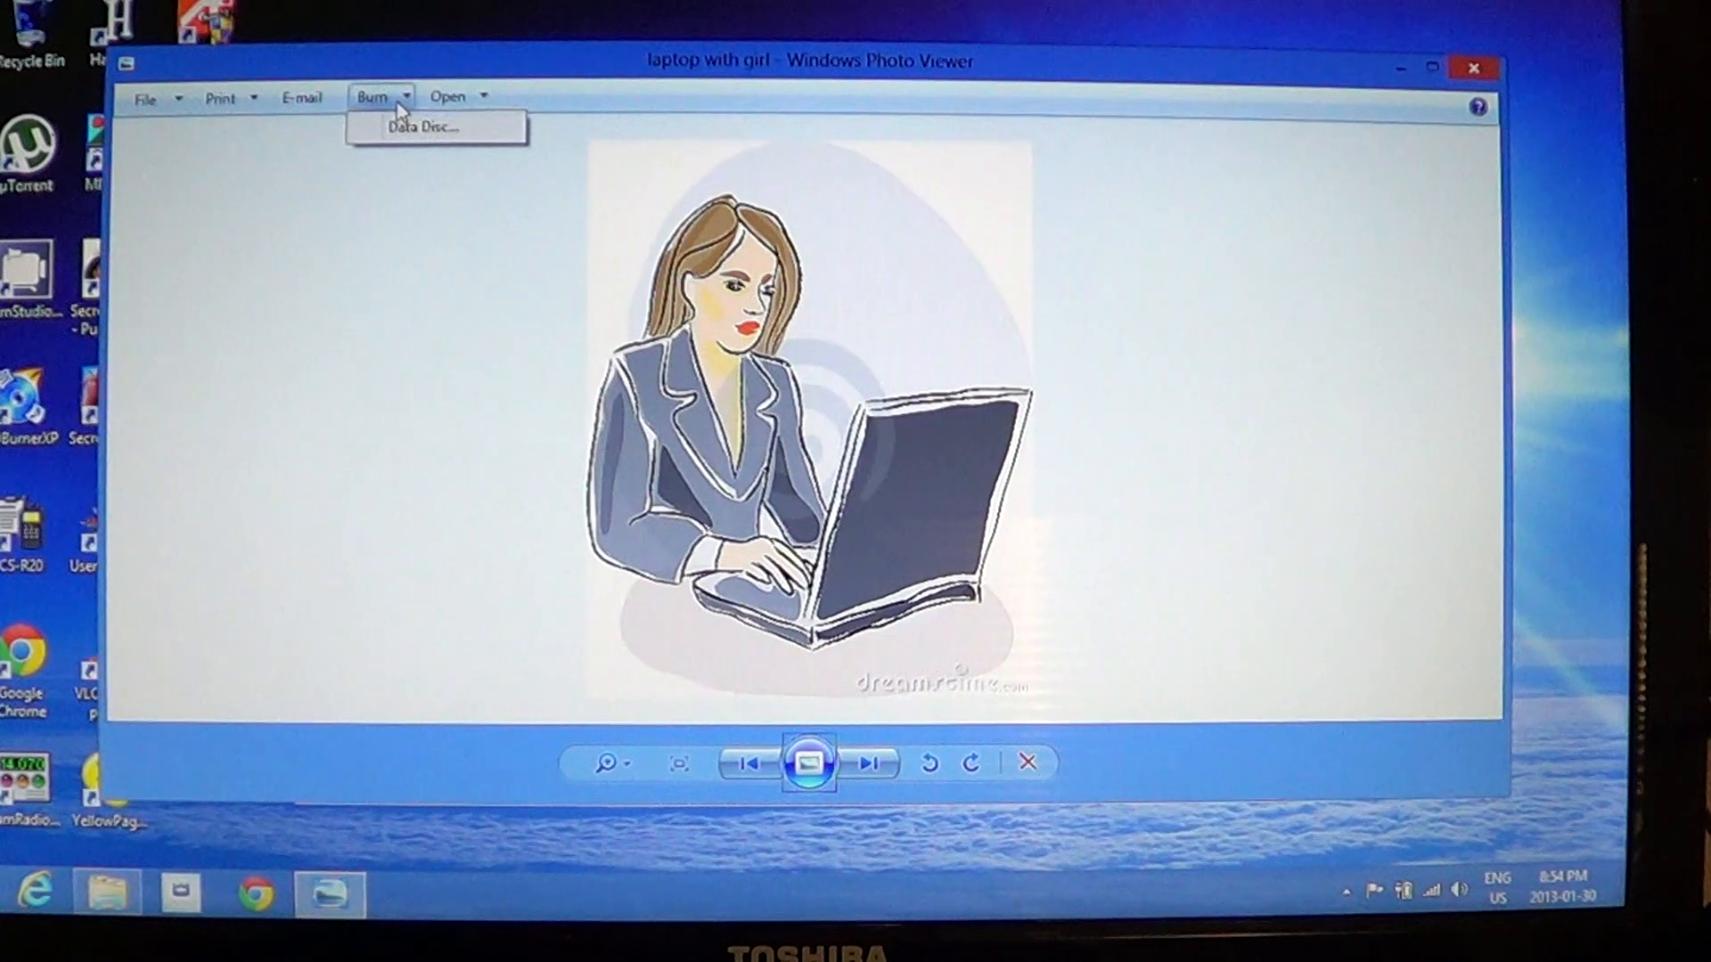
click(447, 97)
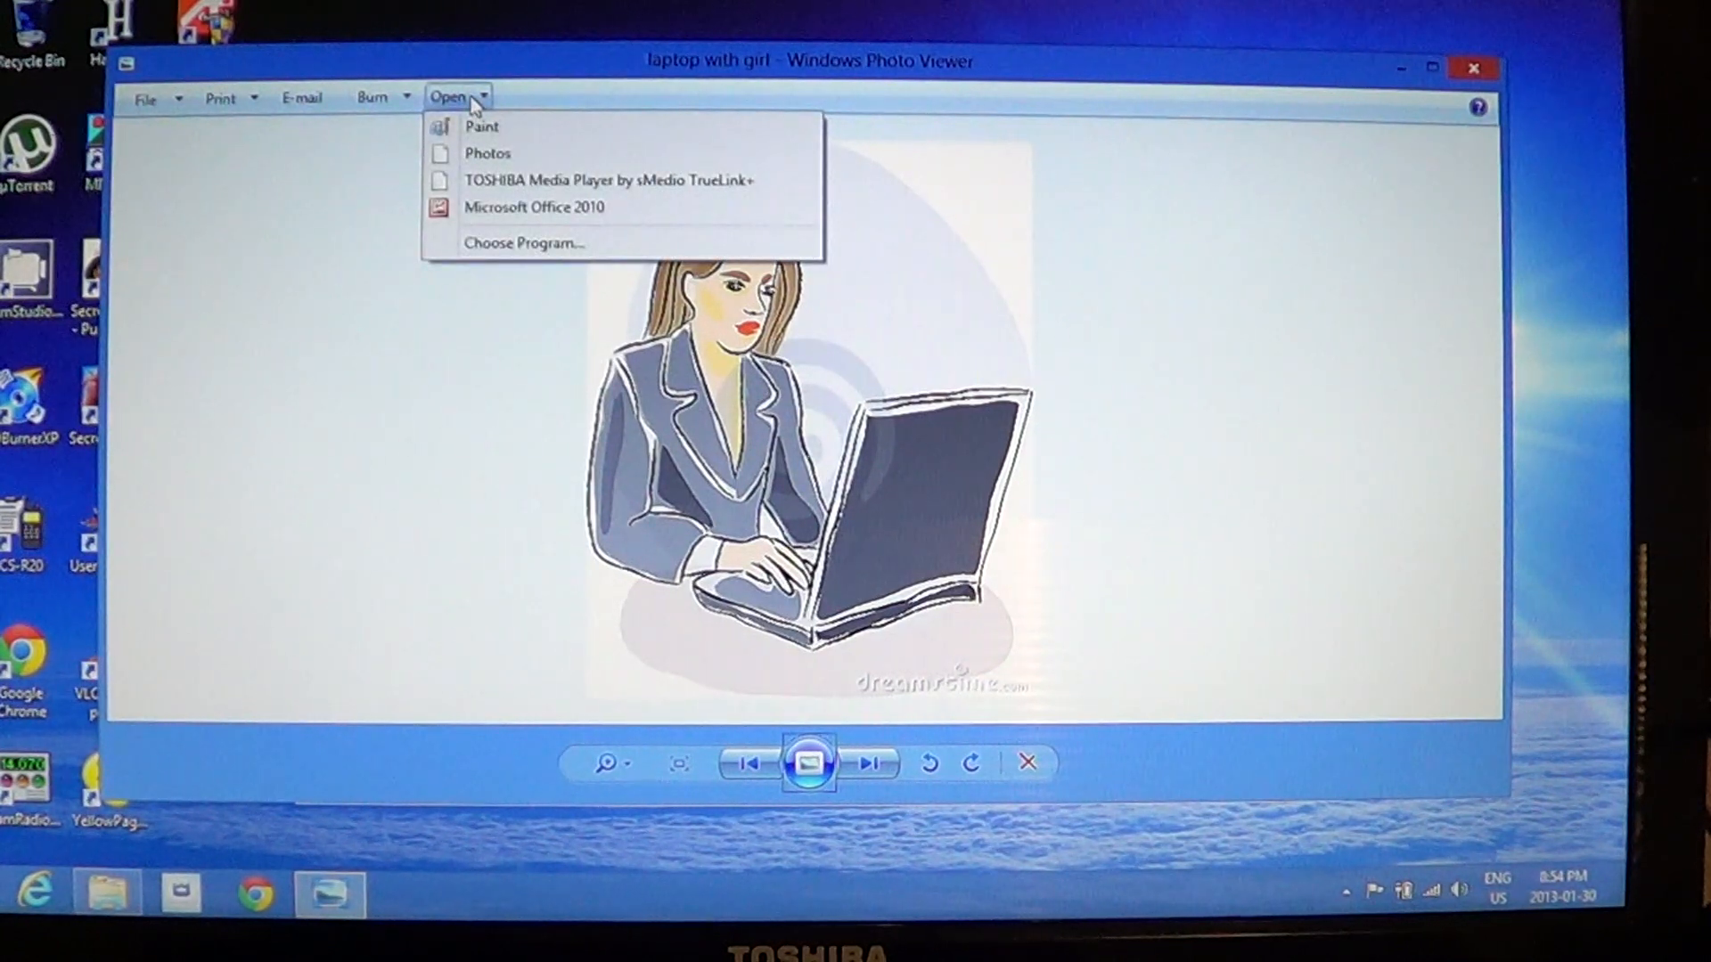
click(339, 453)
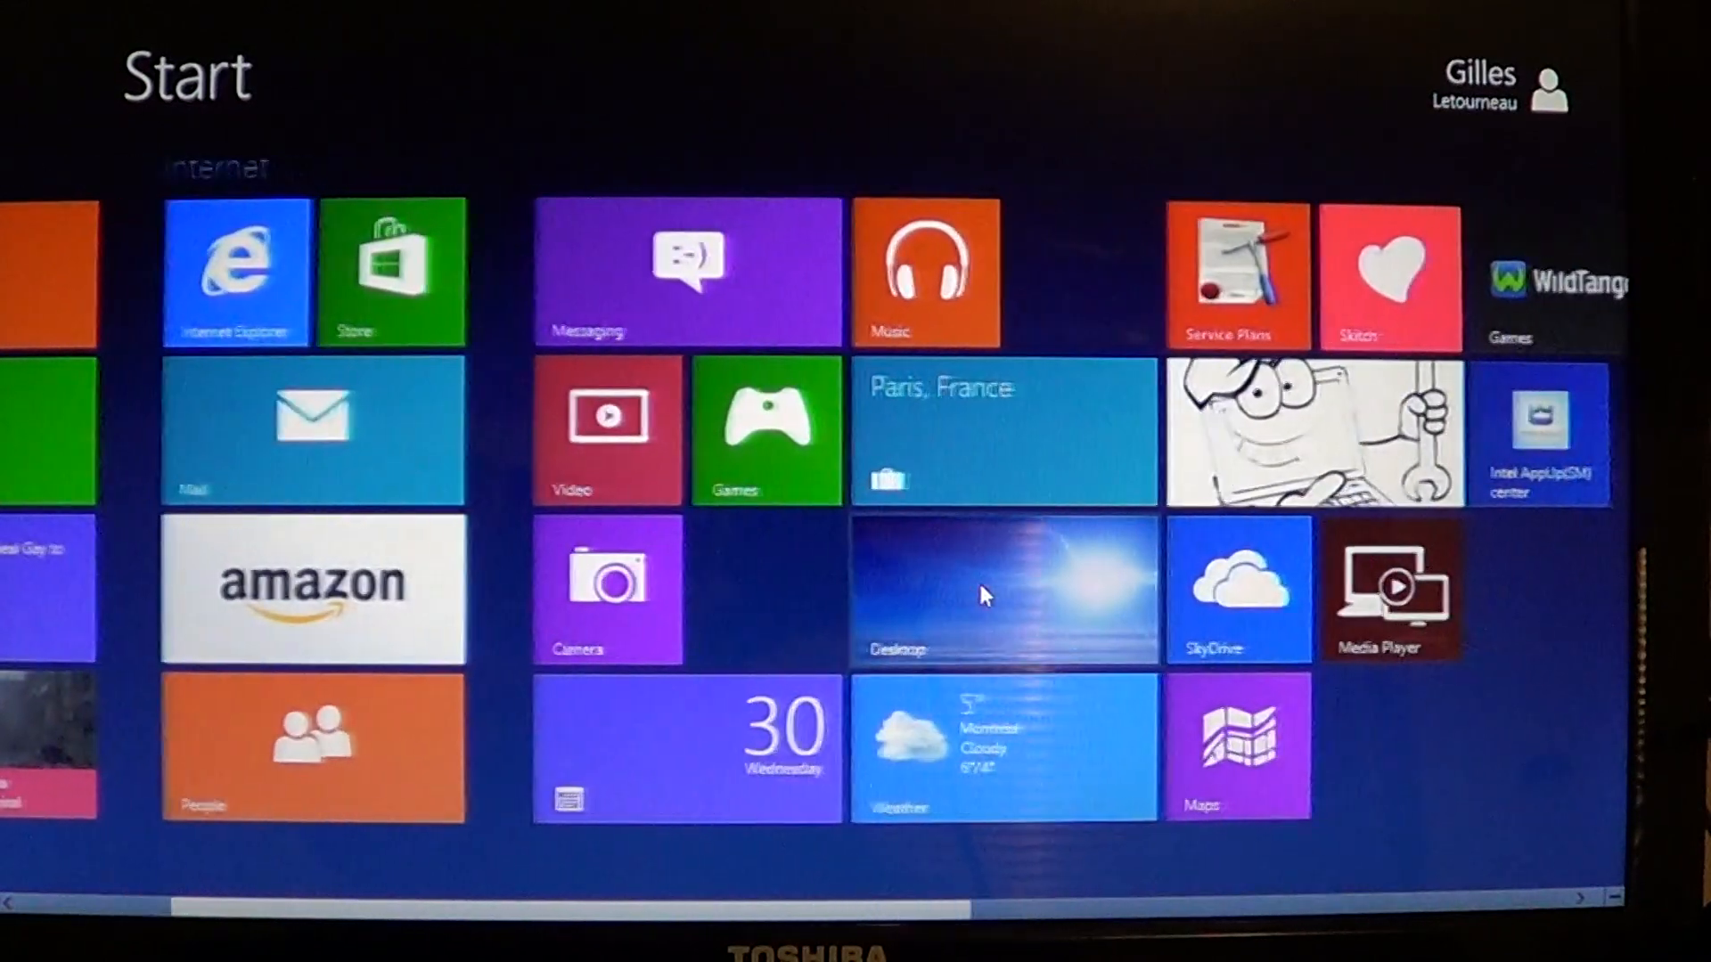
- Scroll the Start screen to reach the Photos tile
scroll(right, 3)
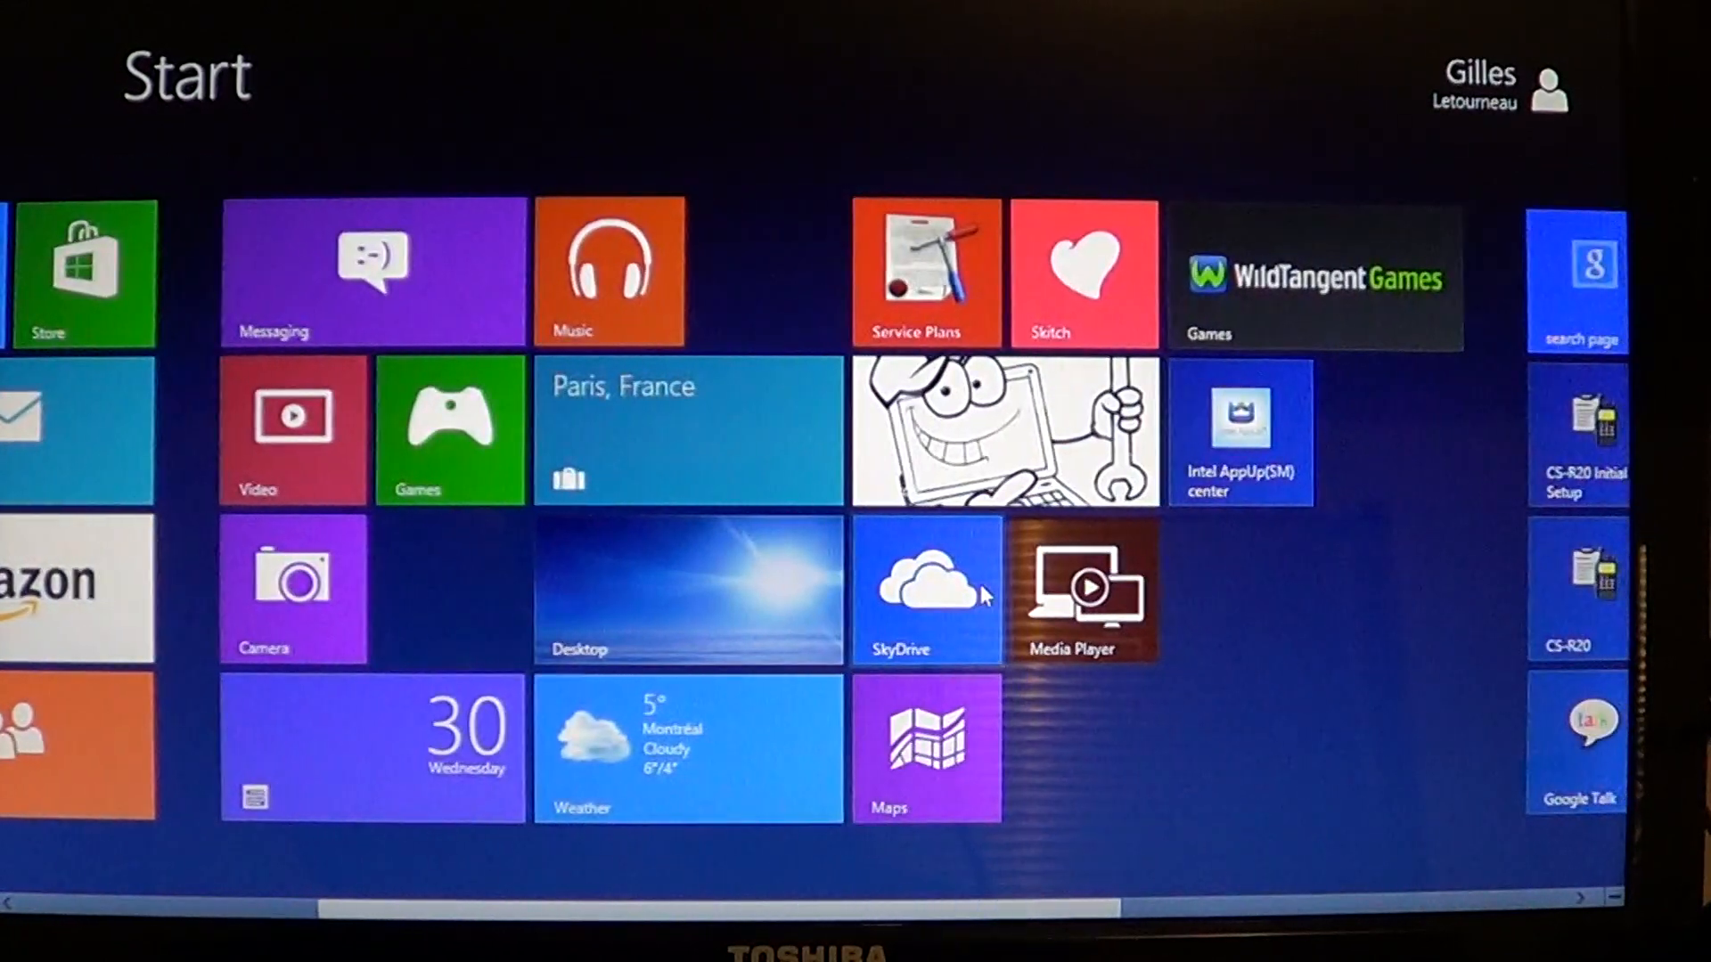
scroll(right, 3)
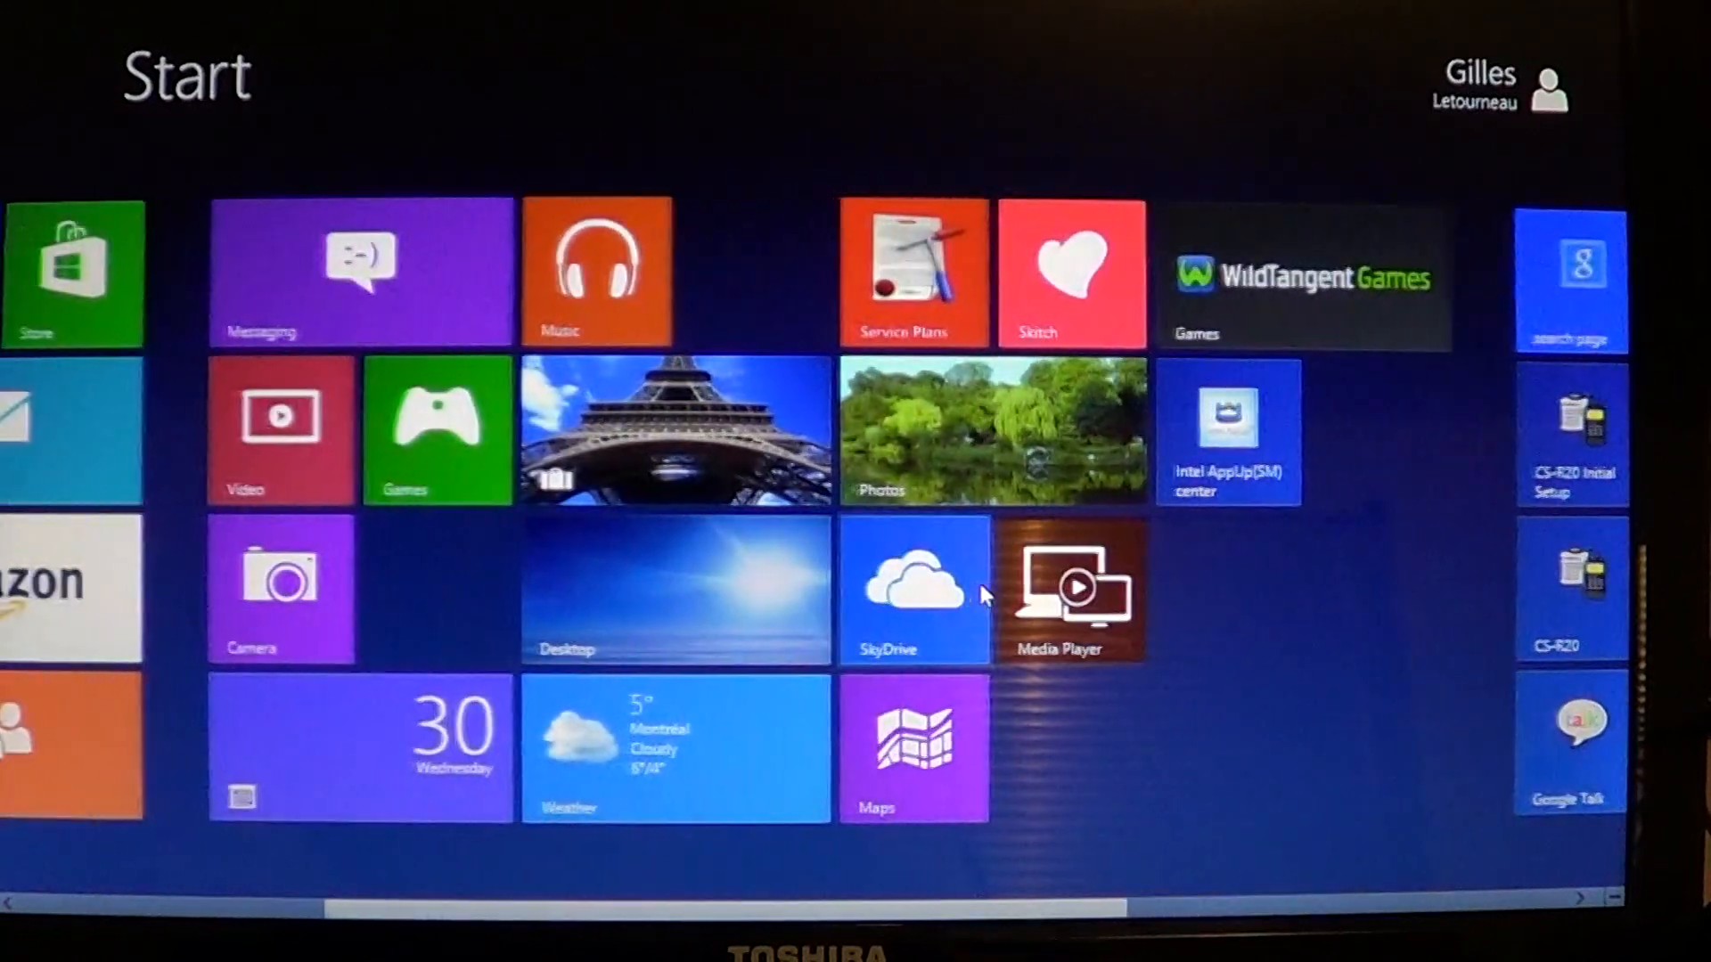
scroll(left, 3)
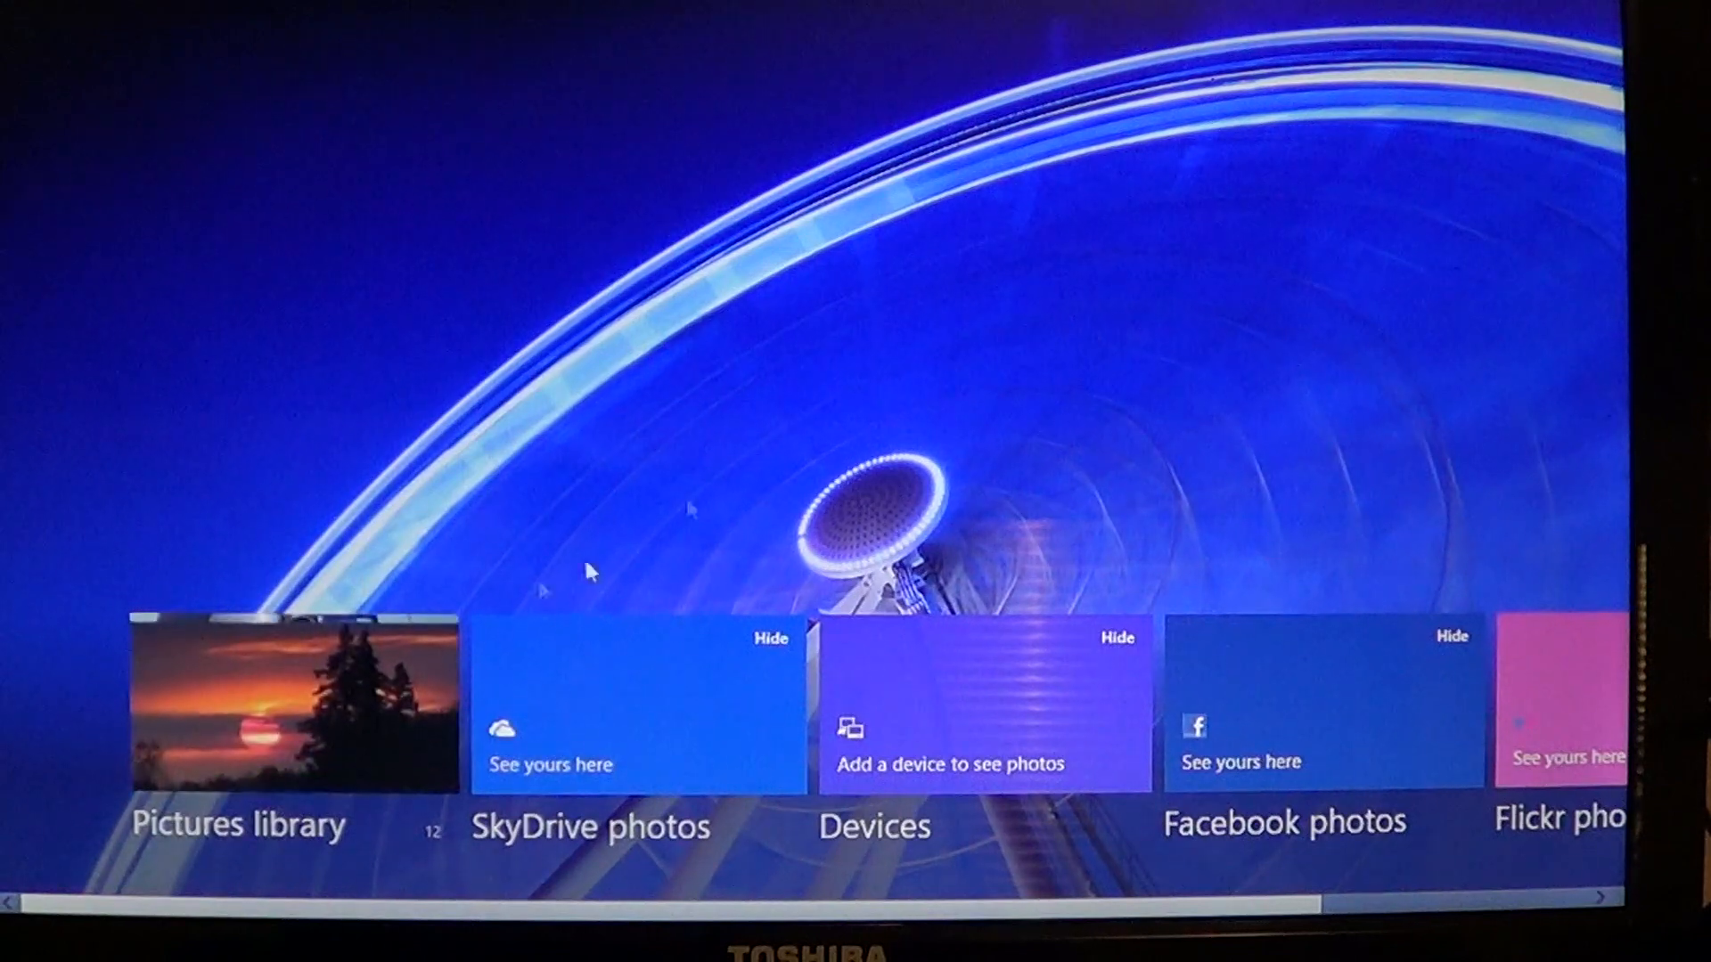
- Browse the Pictures library in Photos, then switch back to the desktop
click(288, 707)
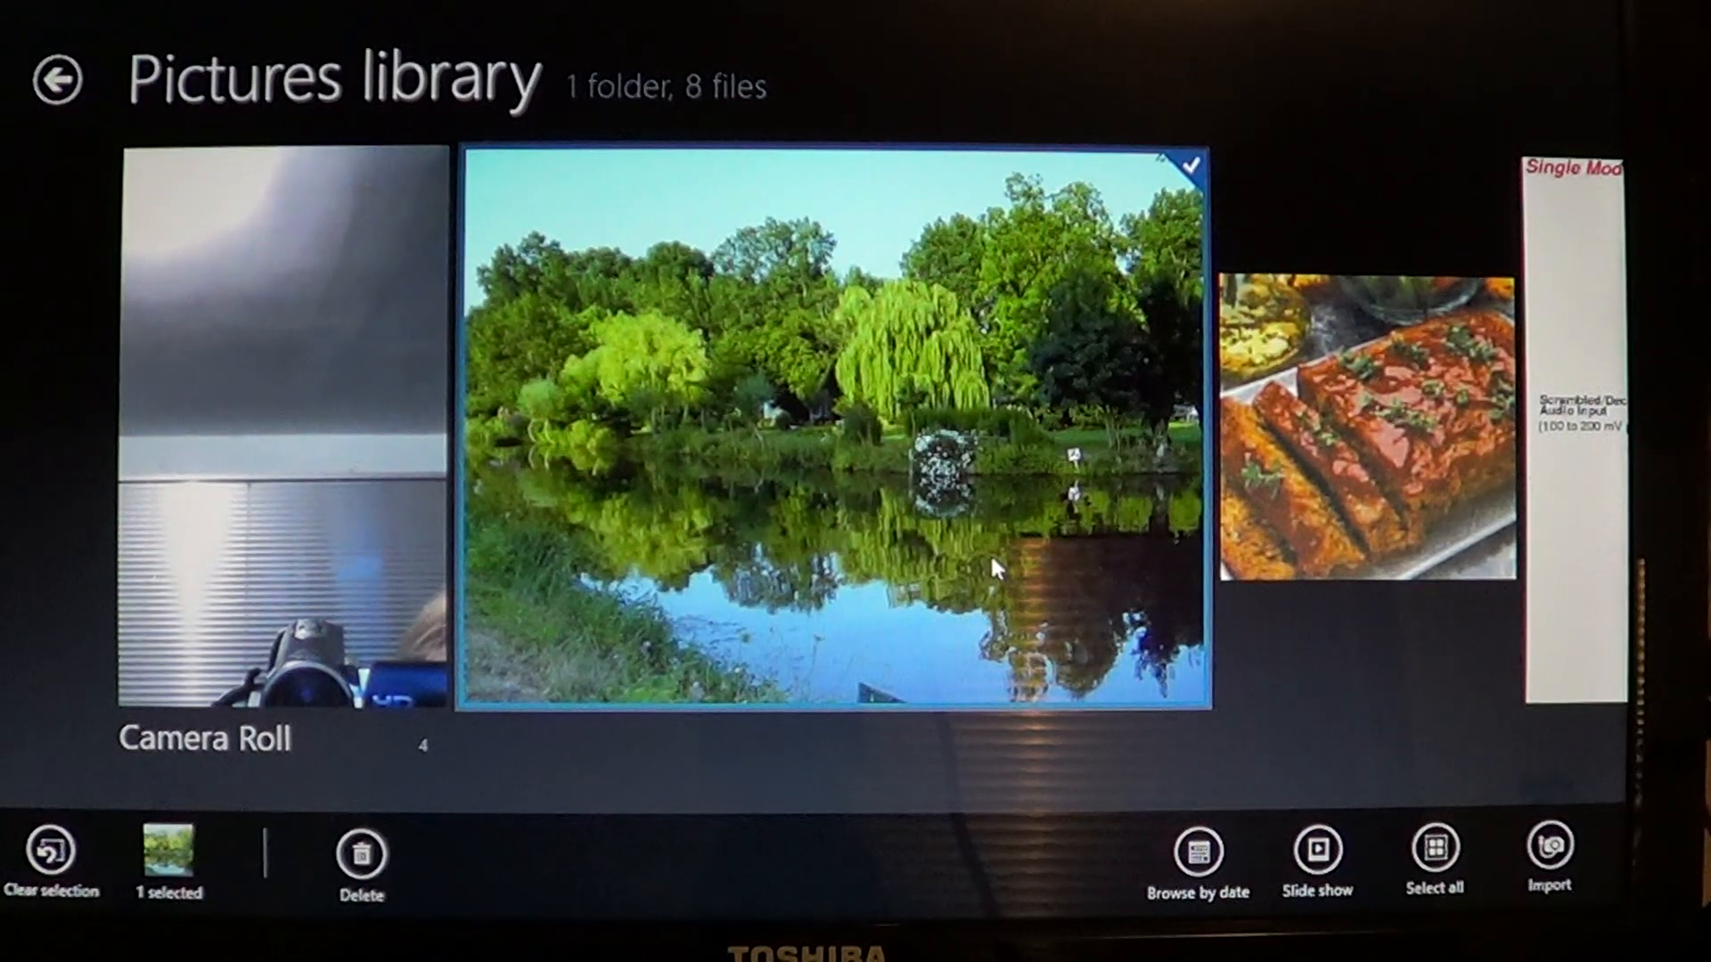
key(Win)
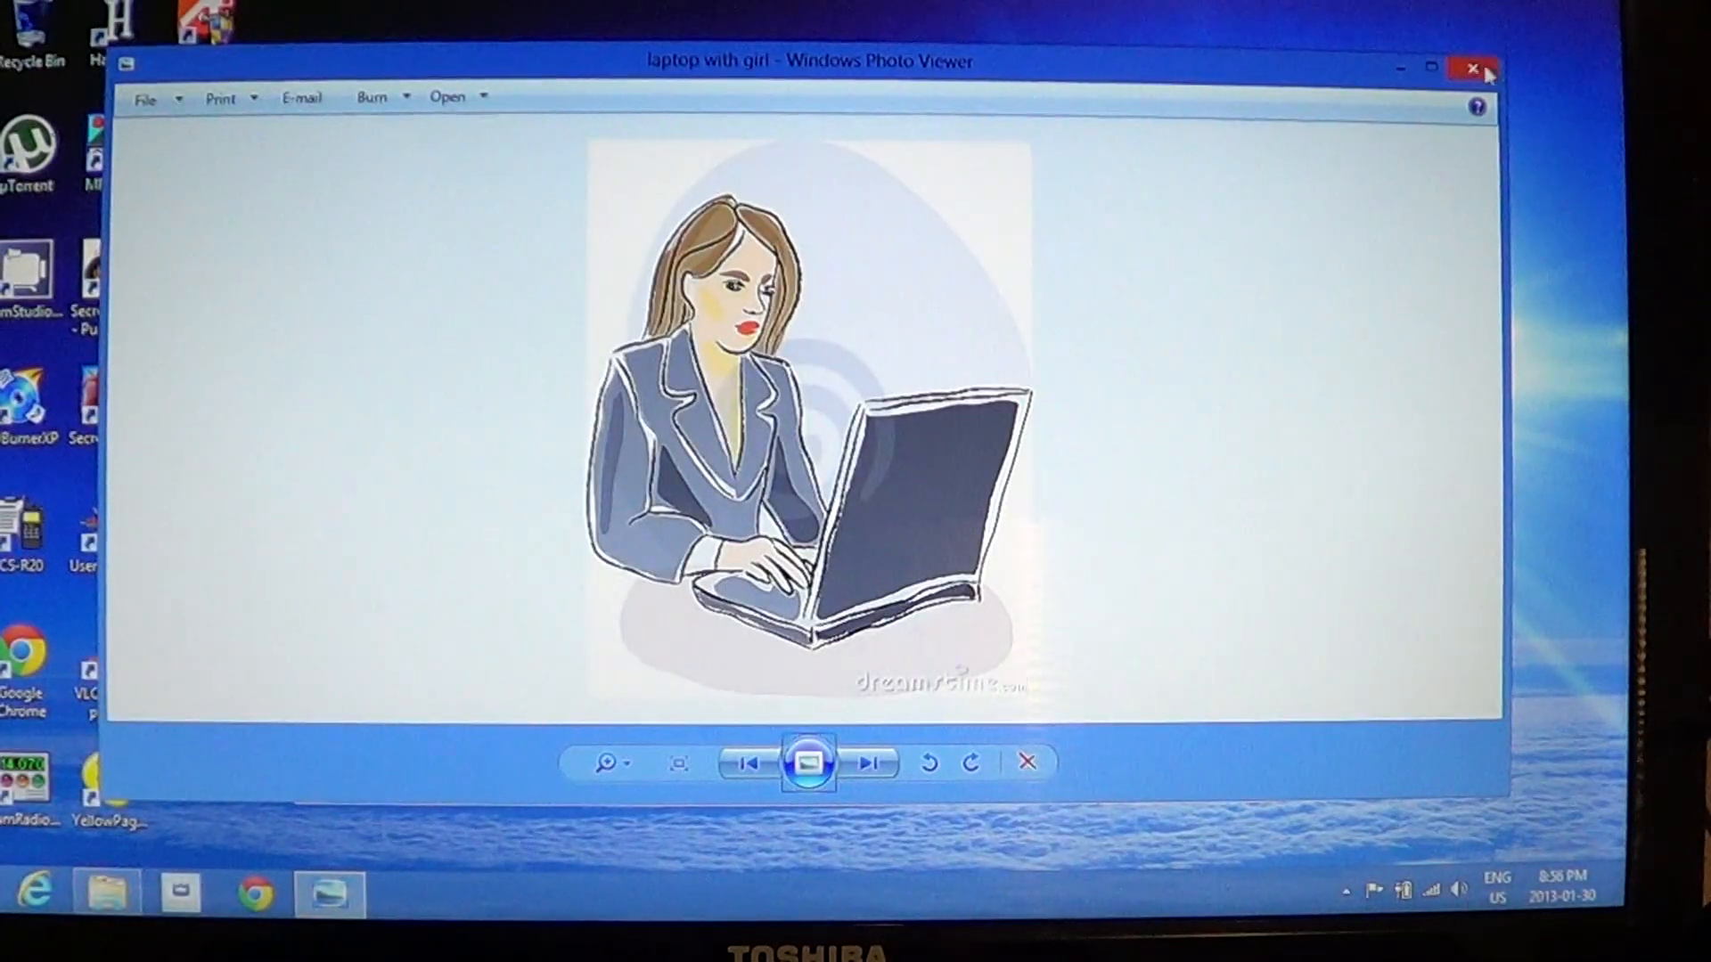
- Close laptop with girl and open oldcomputer in Windows Photo Viewer via Open with
click(1472, 68)
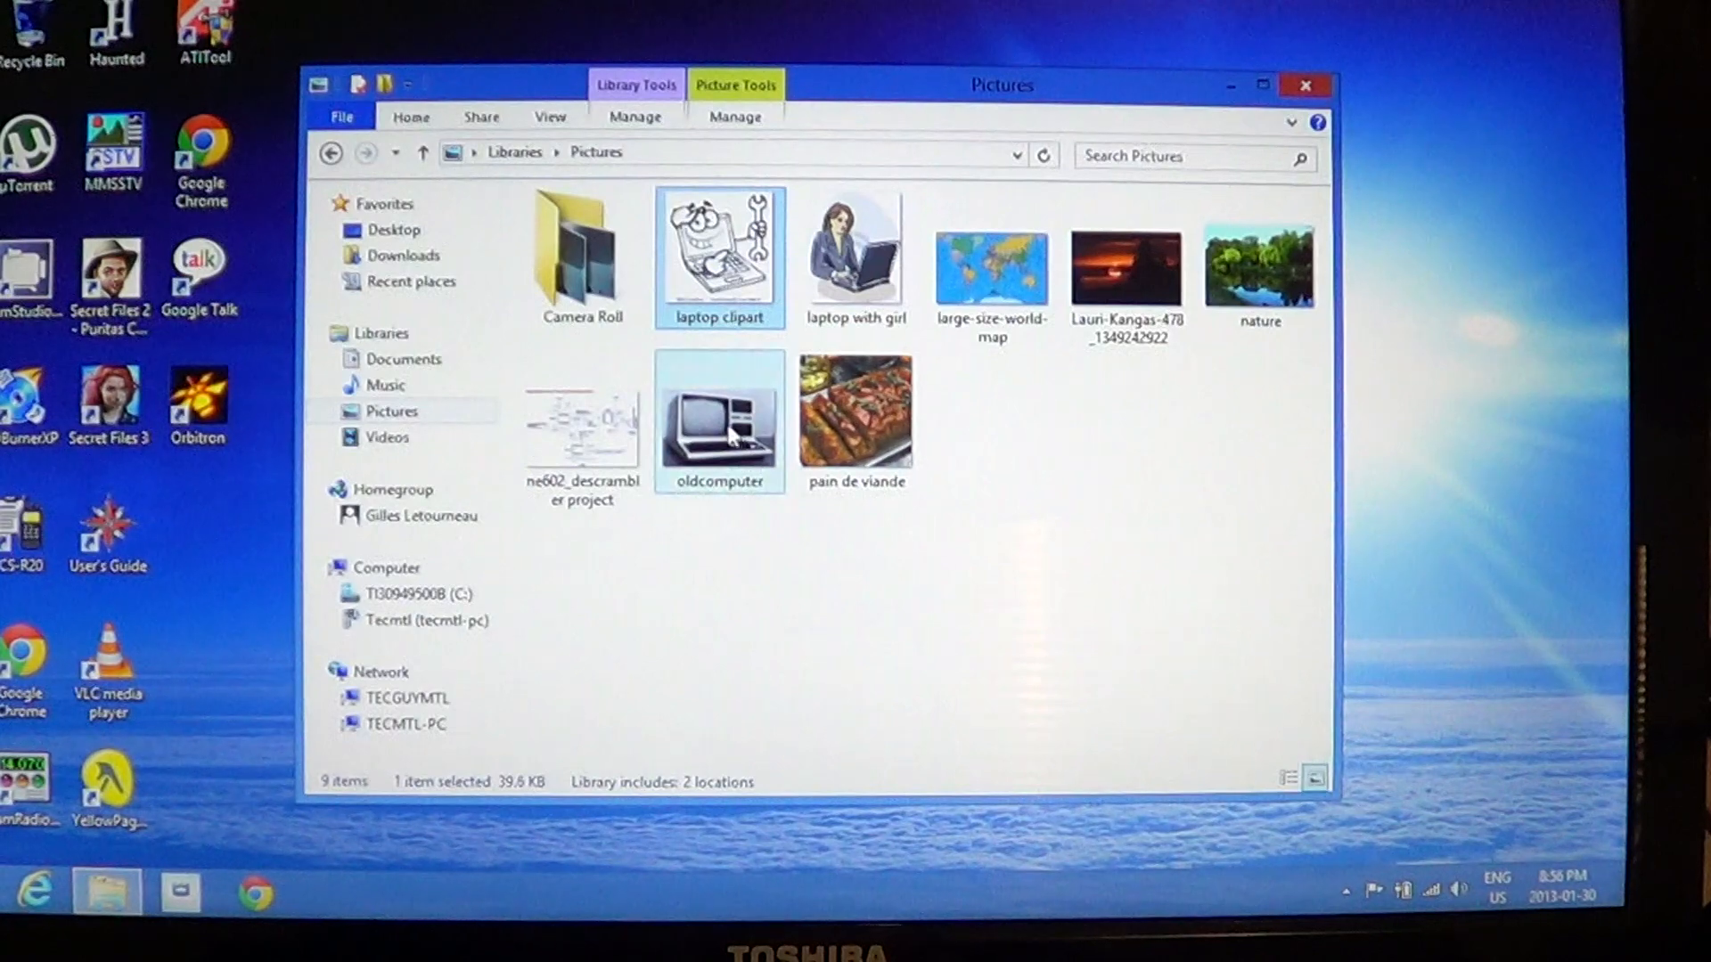
mouse_move(718, 421)
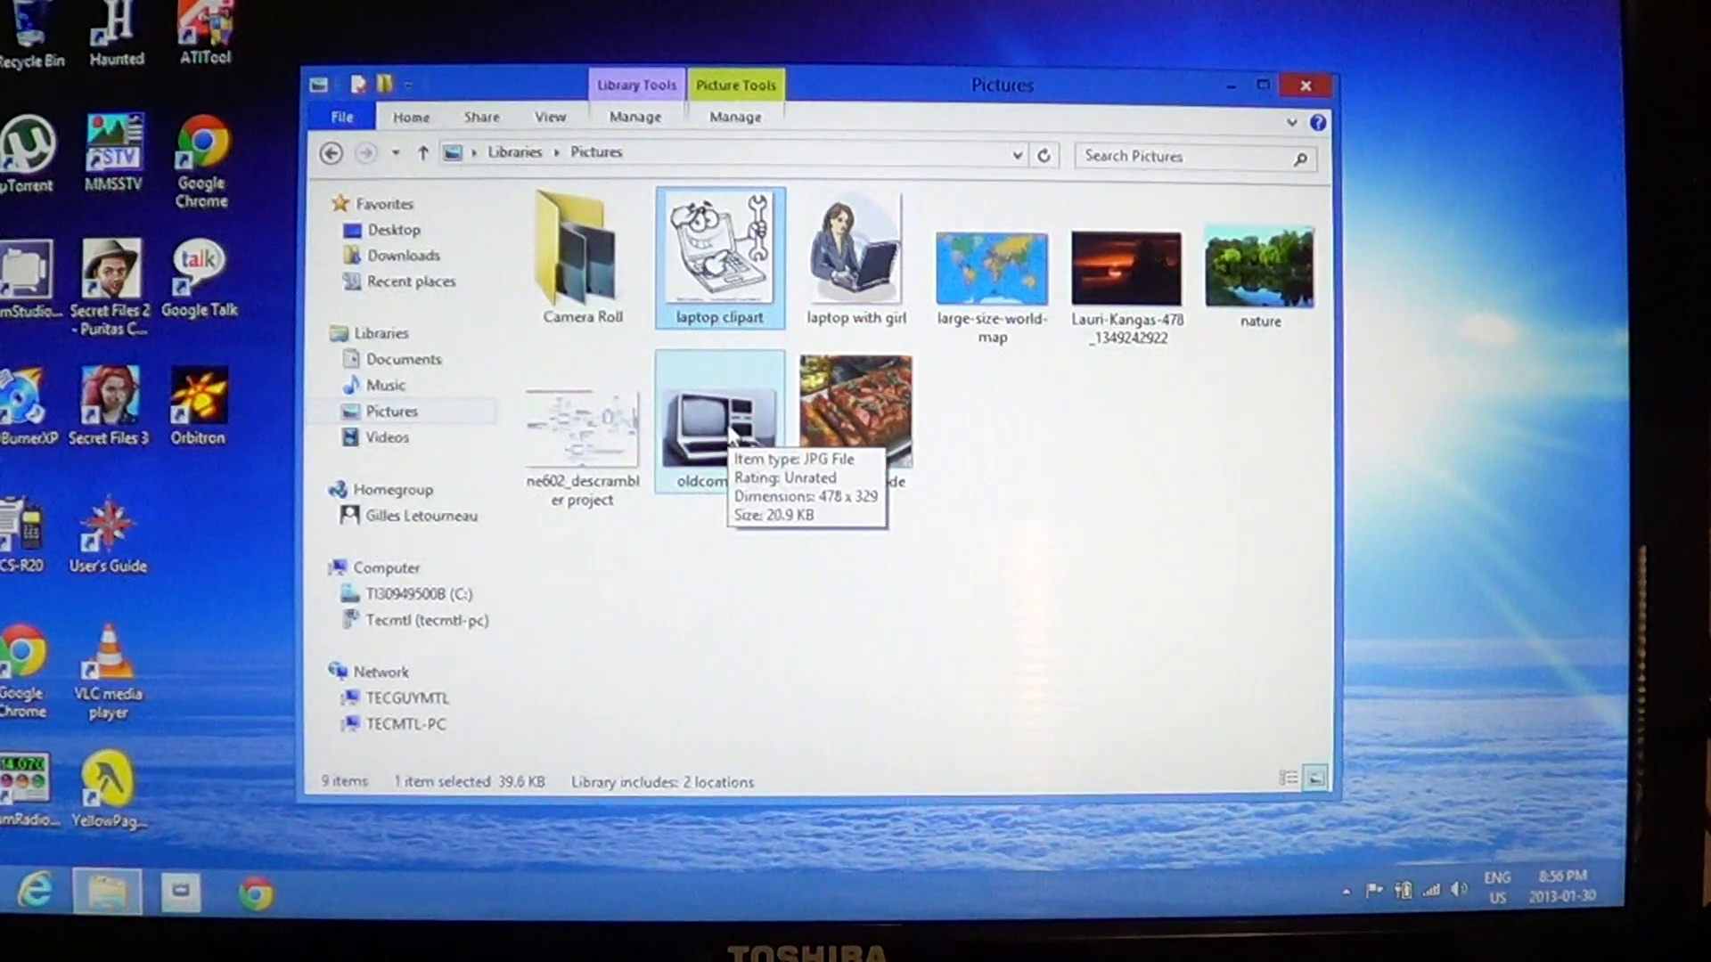
right_click(718, 420)
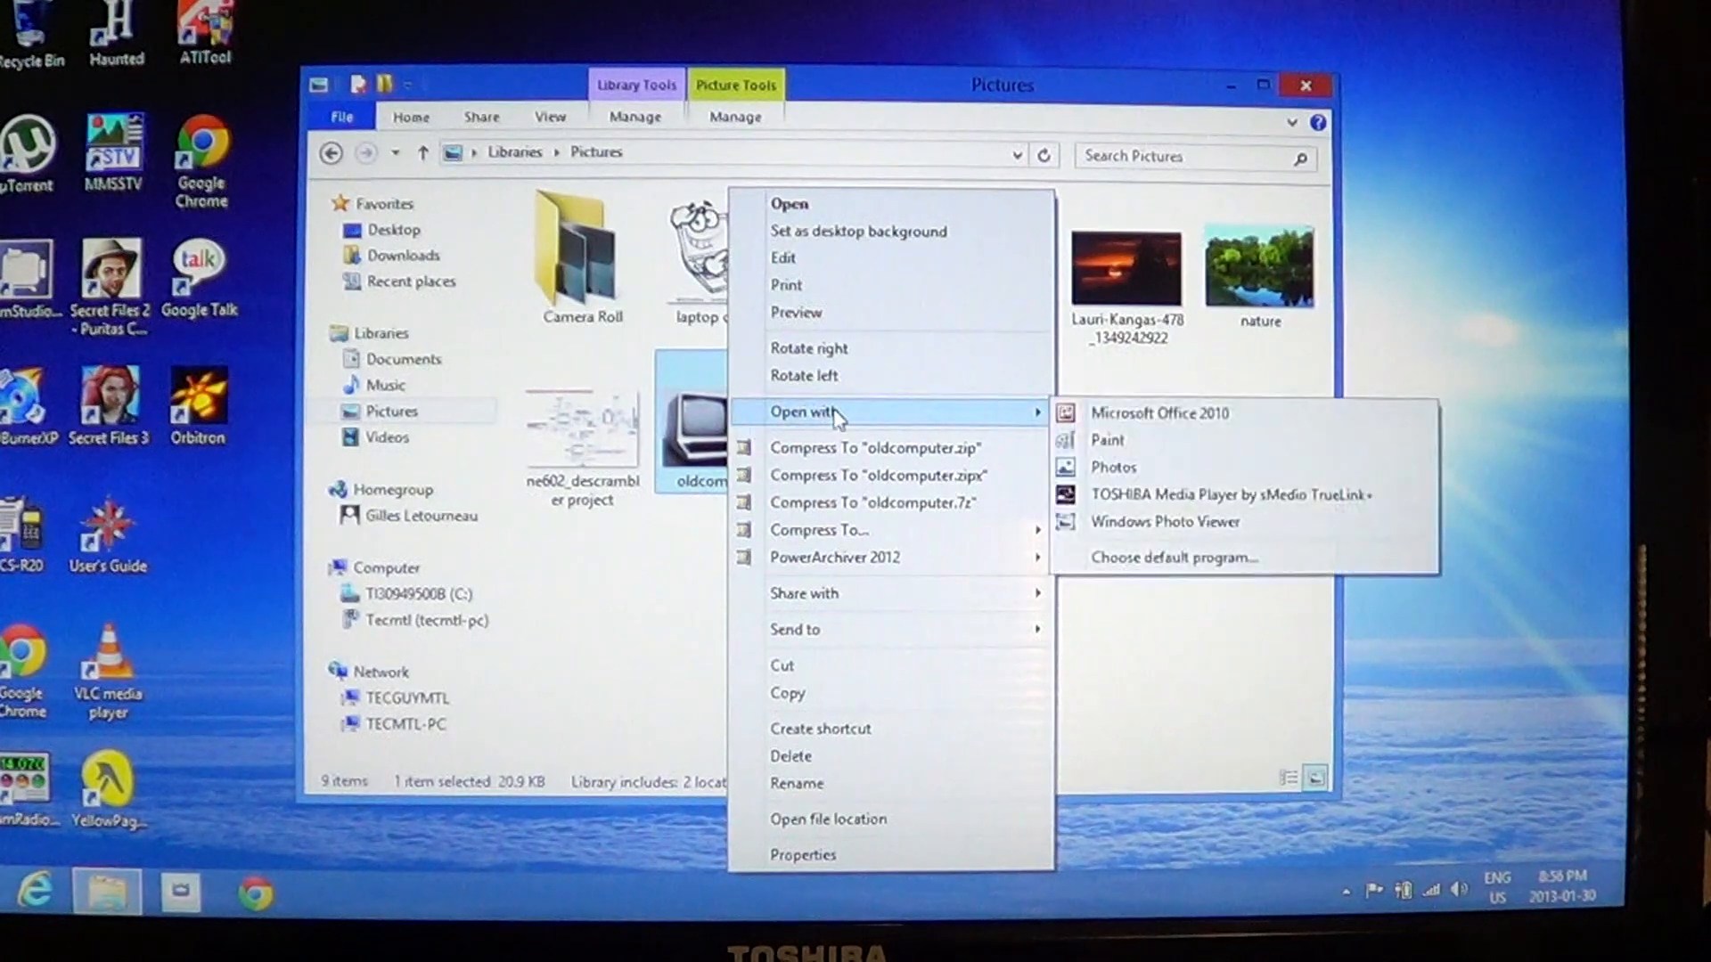
mouse_move(1164, 522)
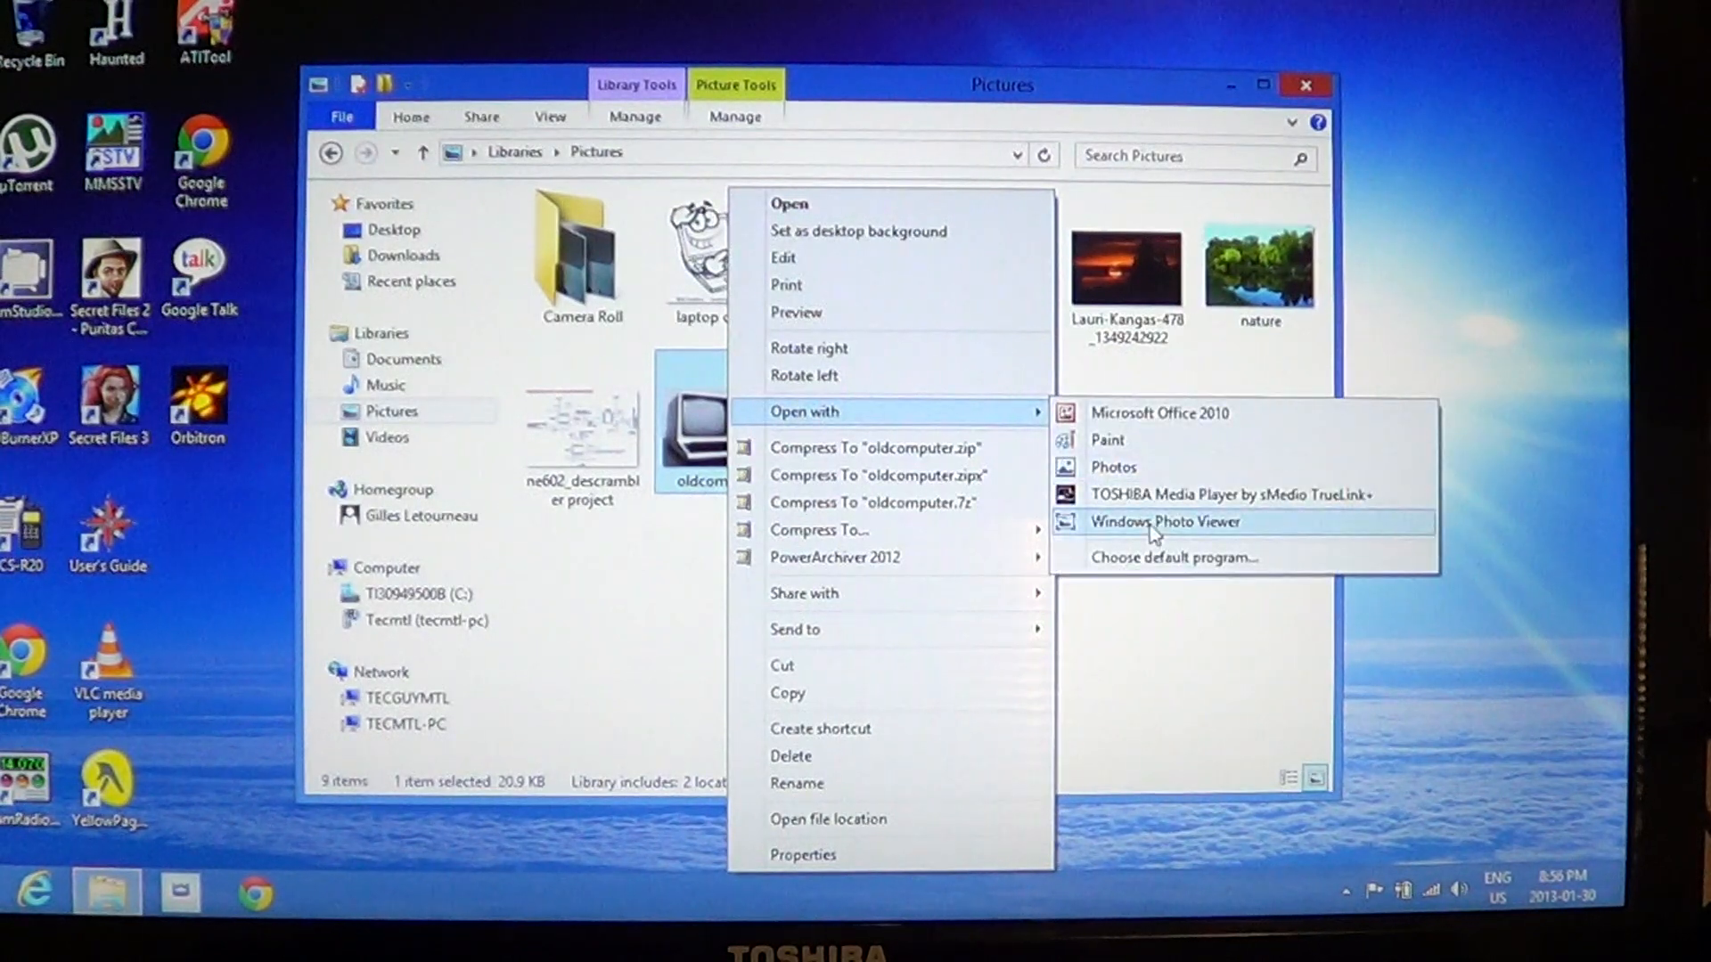
click(1164, 523)
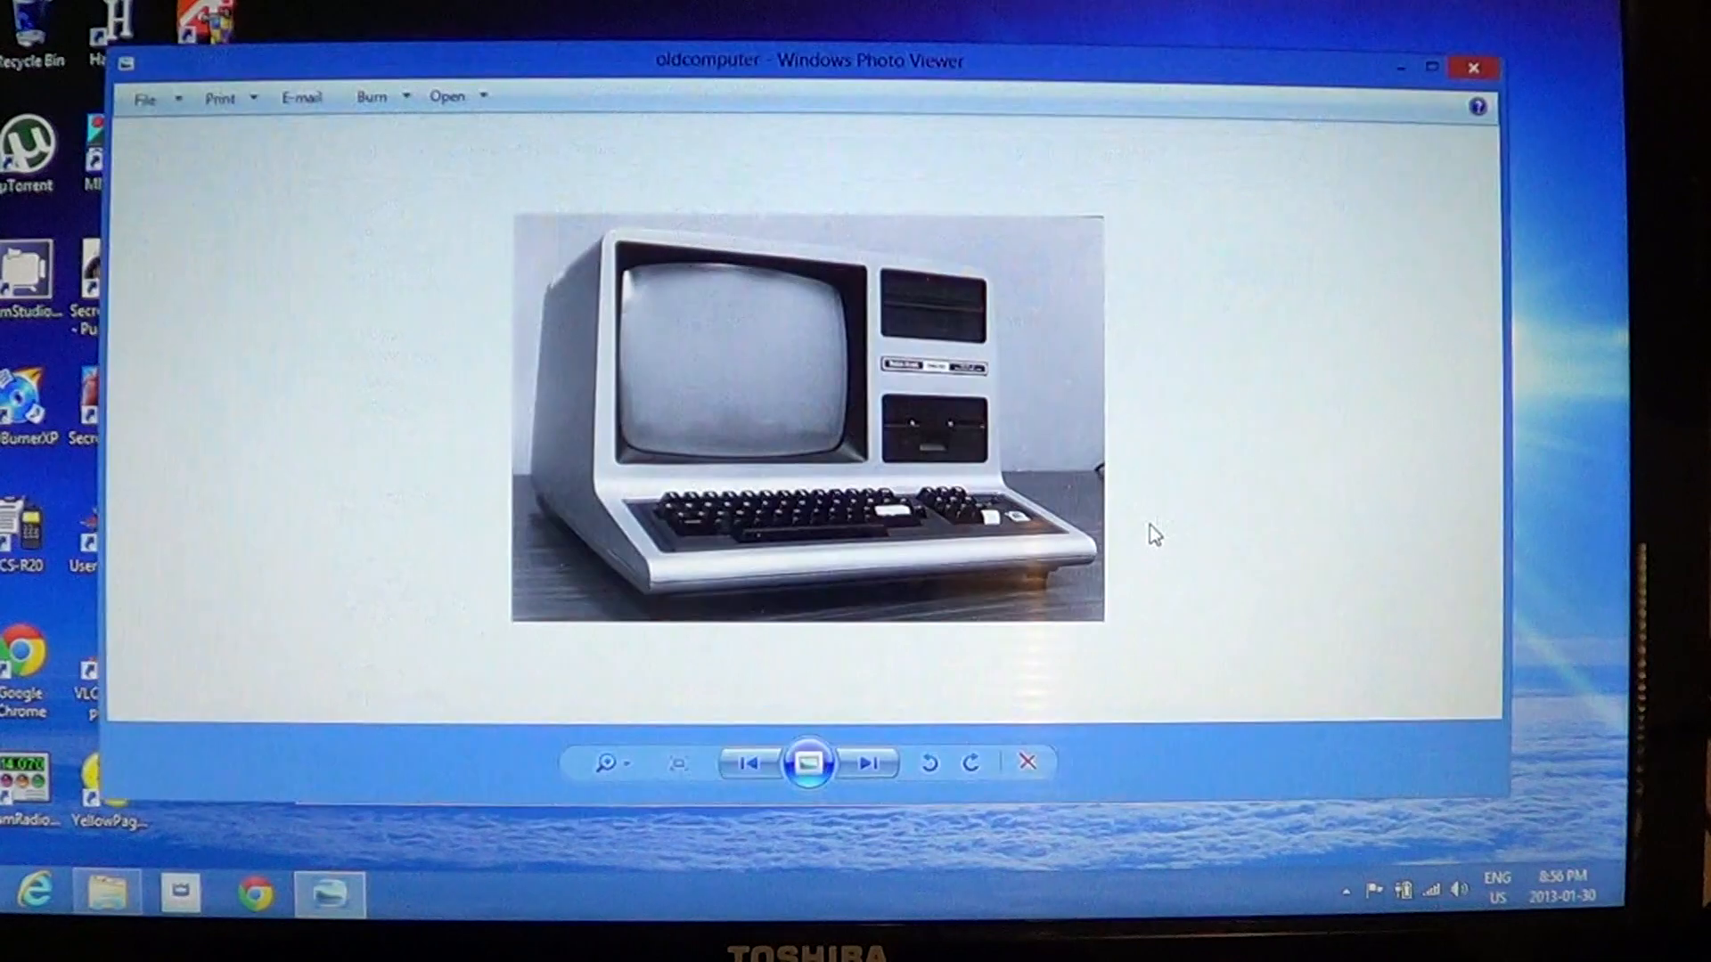